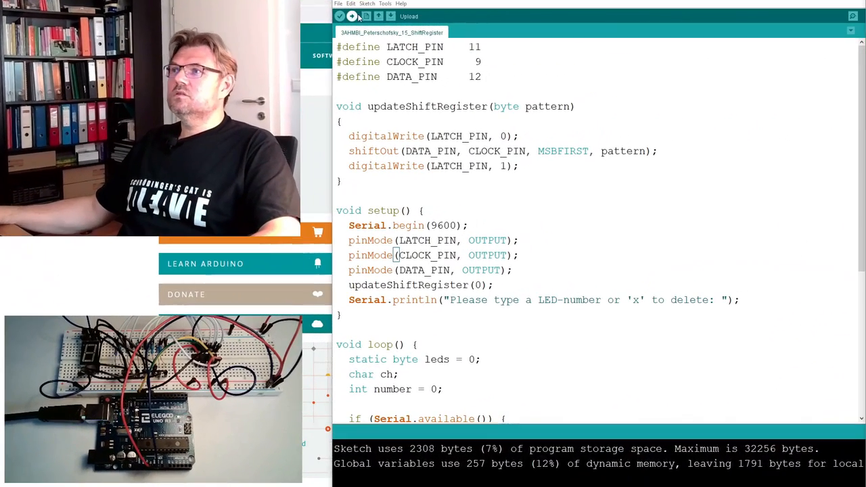
# - Upload the shift-register sketch and open the Serial Monitor to see its LED-number prompt
pyautogui.click(341, 16)
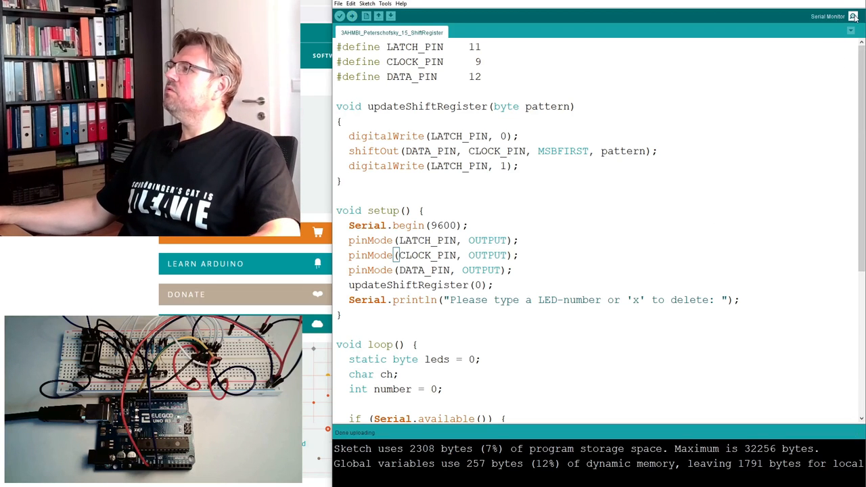
pyautogui.click(854, 16)
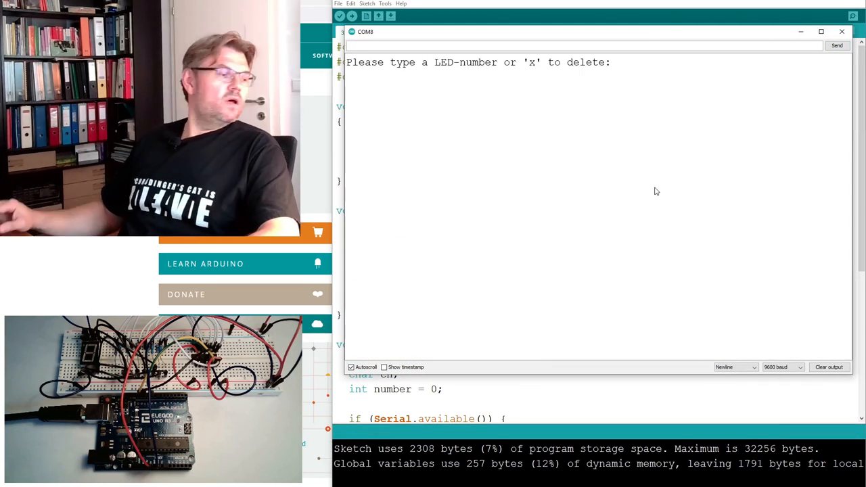
# - Send LED digits such as 0, 2 and 7 in the Serial Monitor to test the LEDs
pyautogui.write('0')
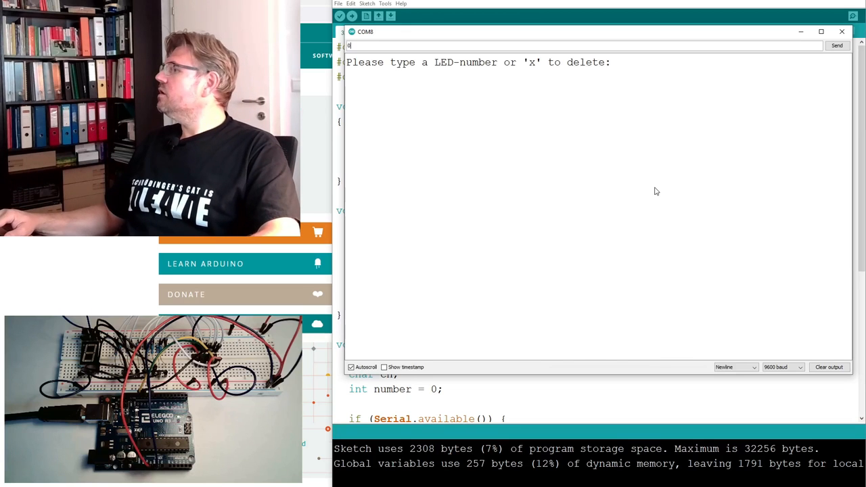
pyautogui.click(837, 45)
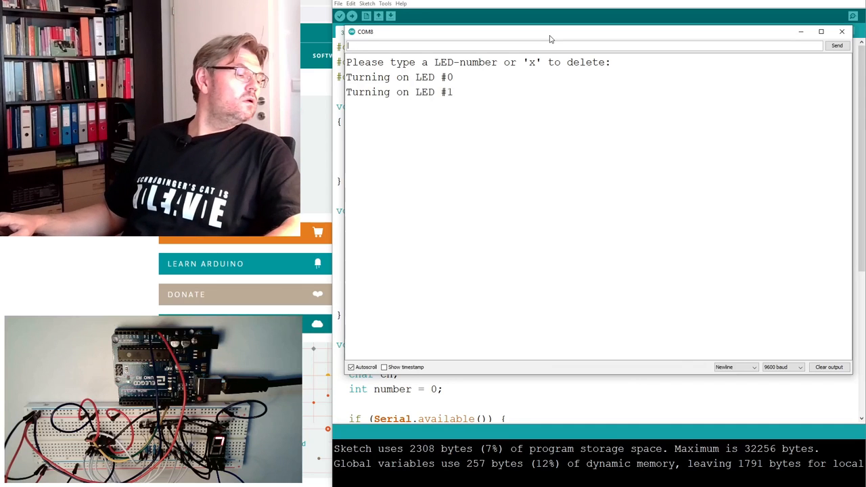
pyautogui.write('2')
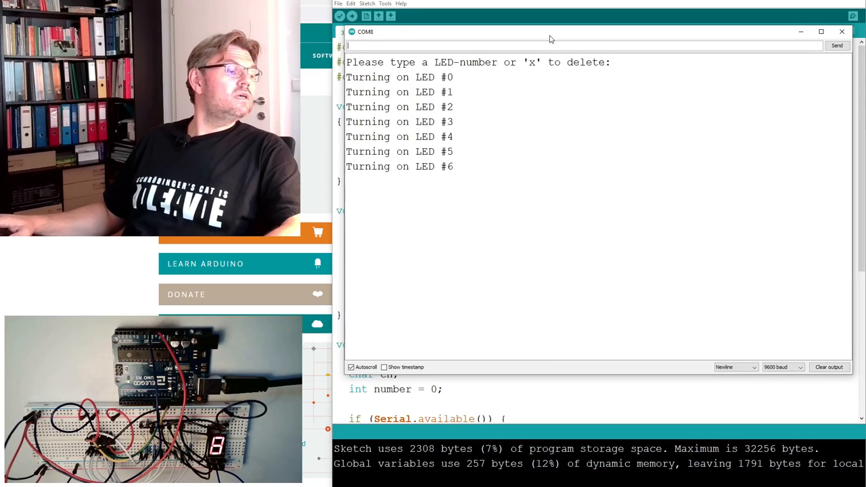
pyautogui.write('7')
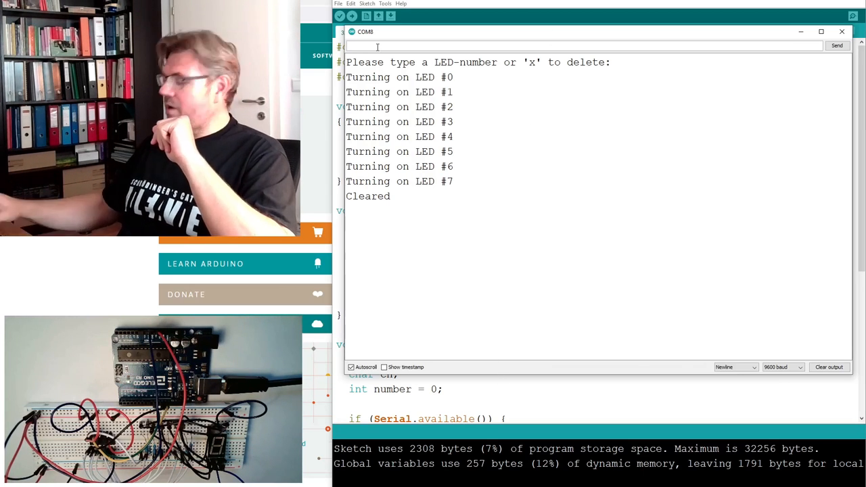
pyautogui.write('0')
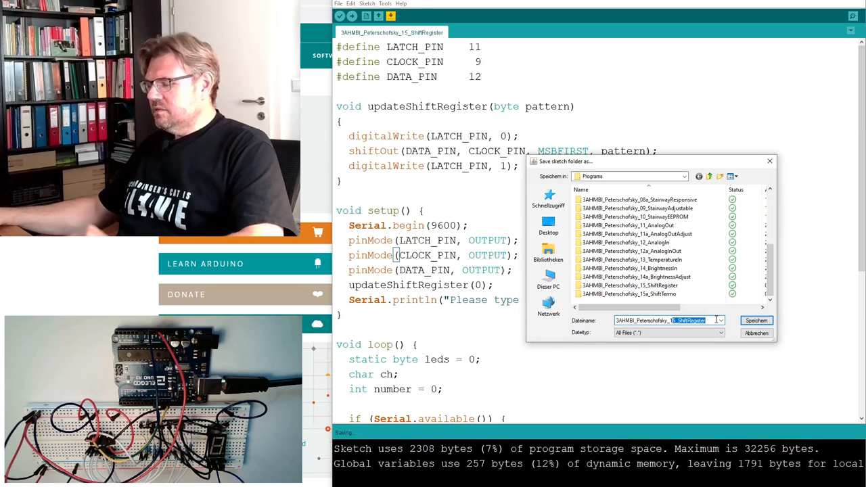
# - Save the sketch copy as 3AHMBI_Peterschofsky_16_1DigitLED
pyautogui.write('3AHMBI_Peterschofsky_16_1D')
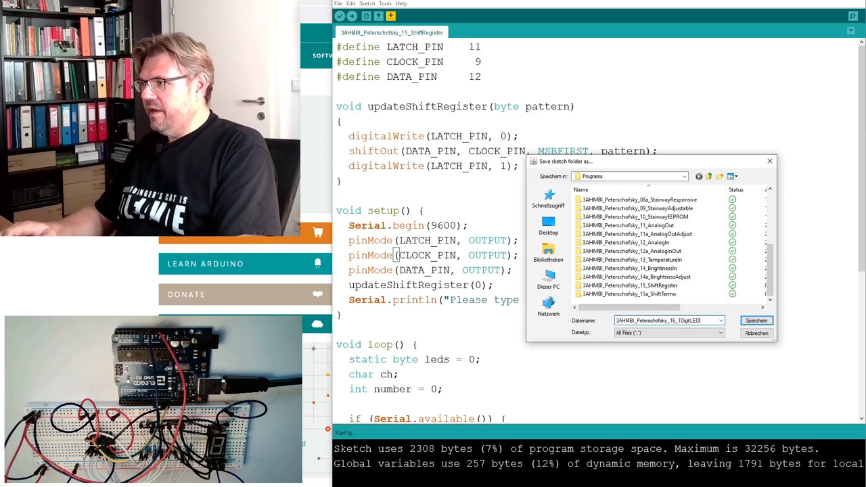
pyautogui.click(755, 320)
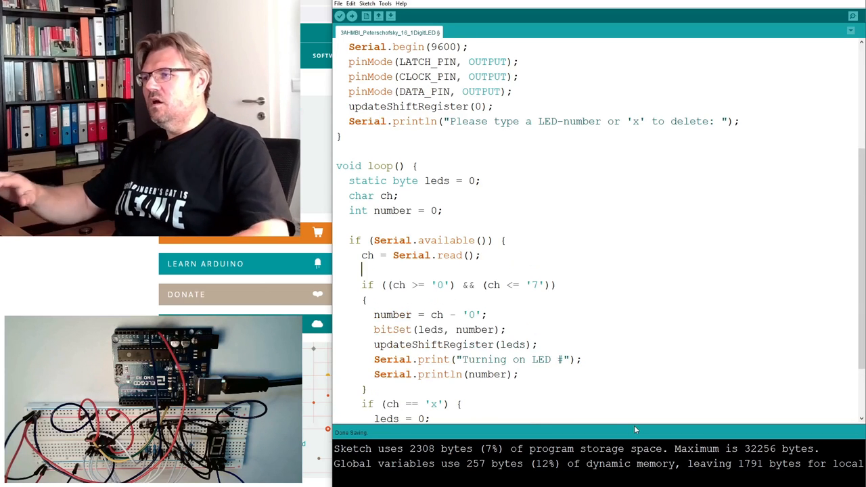
# - Add if (ch == '0') { updateShiftRegister(63); } to the loop, replacing the digit-range block
pyautogui.write('if (ch')
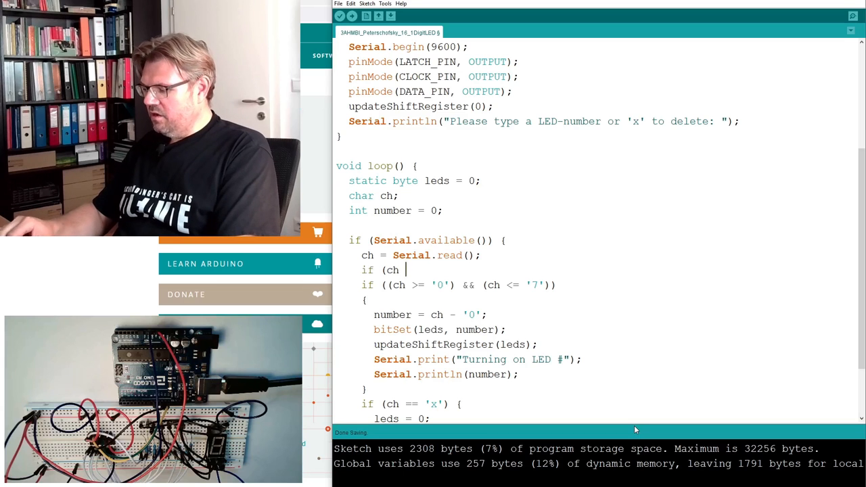
pyautogui.write("== '0') {")
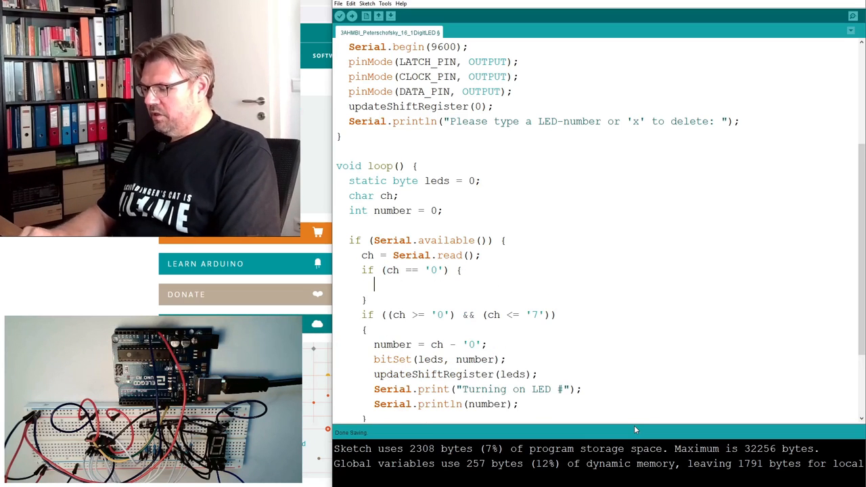
pyautogui.write('upda')
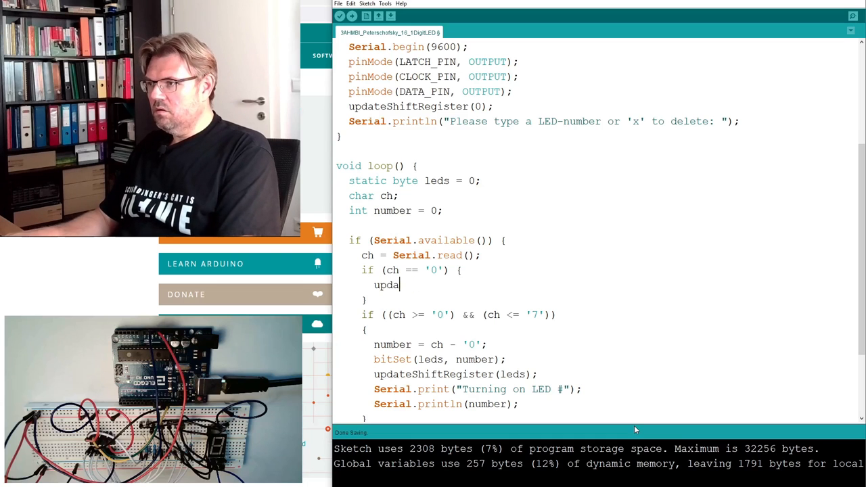
pyautogui.write('te')
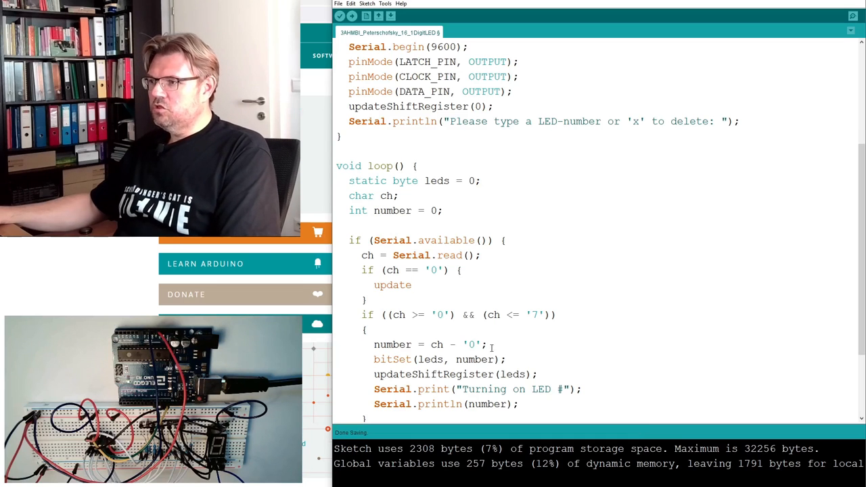
pyautogui.doubleClick(434, 374)
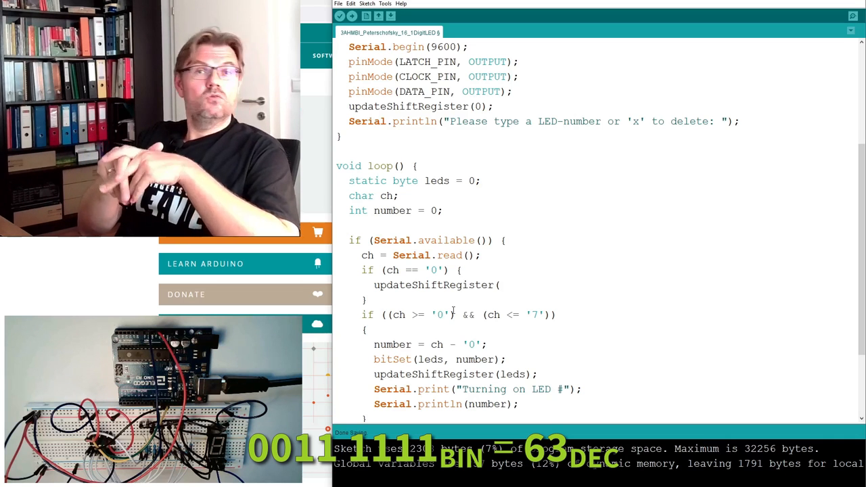
pyautogui.write('64')
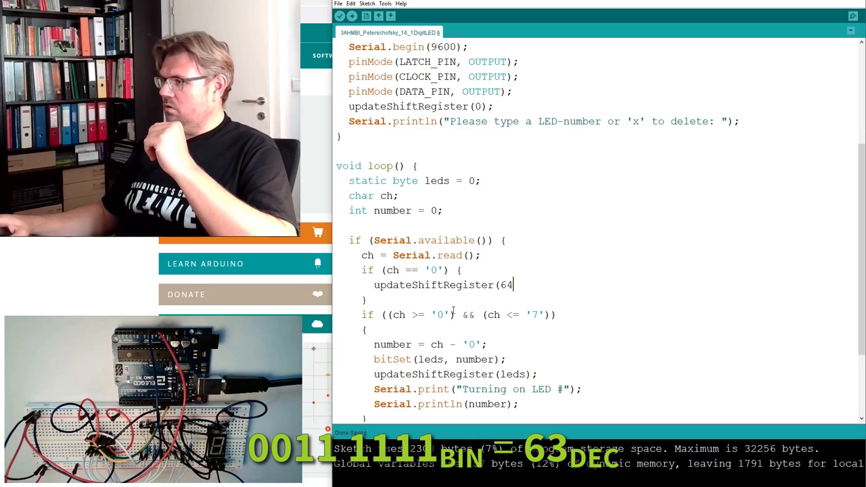
pyautogui.press('BackSpace')
pyautogui.write('3')
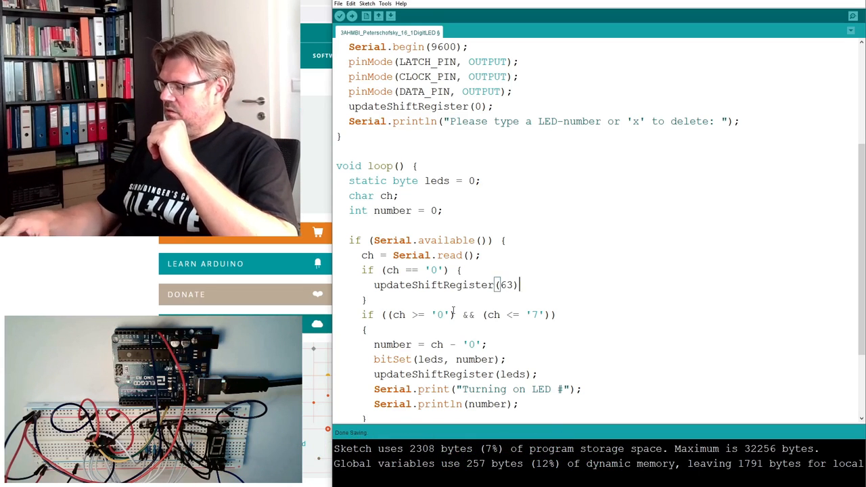
pyautogui.write(';')
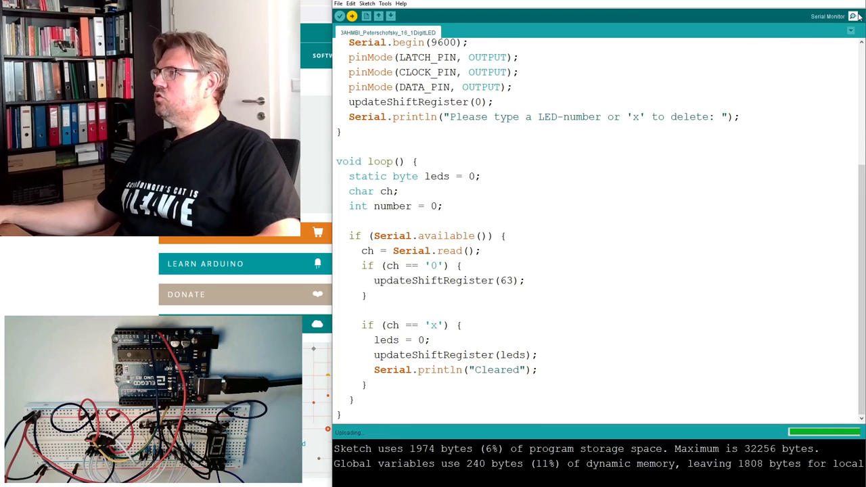
# - Open the Serial Monitor to check that the display shows digit 0
pyautogui.click(853, 16)
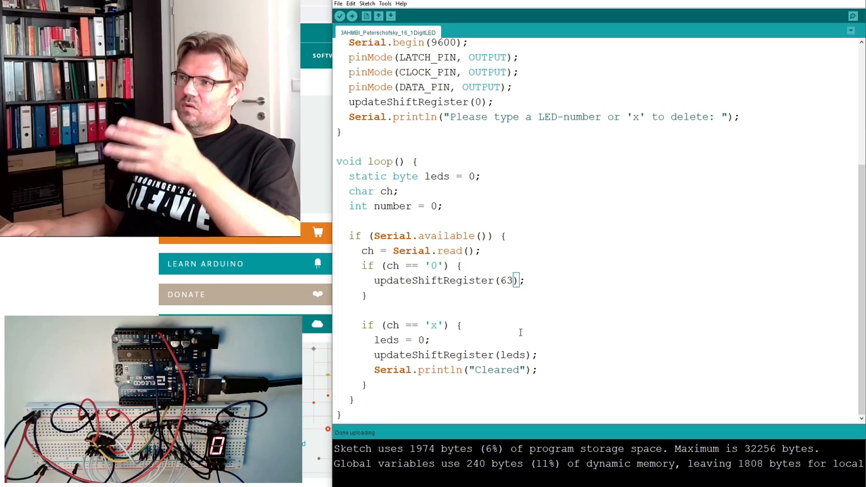
# - Replace 63 with B00111111, re-upload, and open the Serial Monitor
pyautogui.press('Backspace')
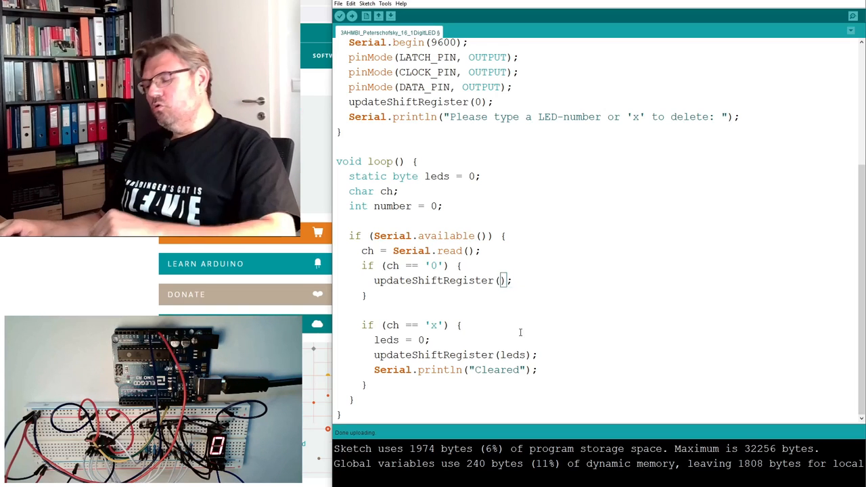
pyautogui.write('B')
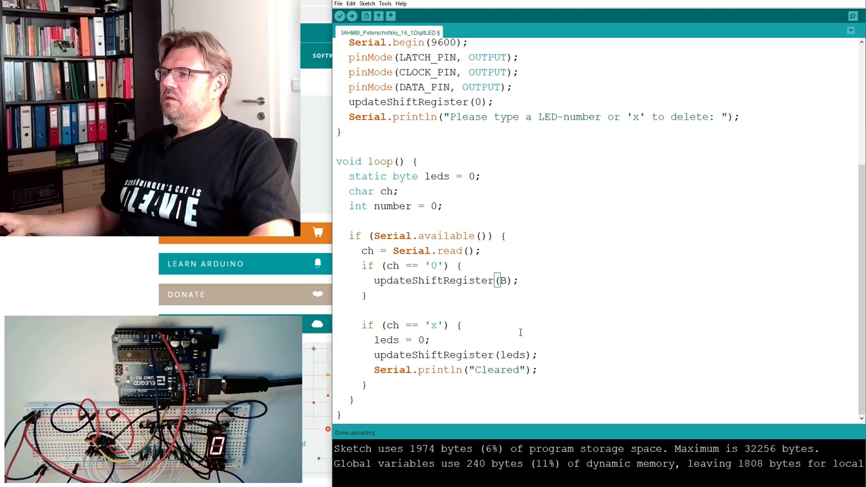
pyautogui.write('0')
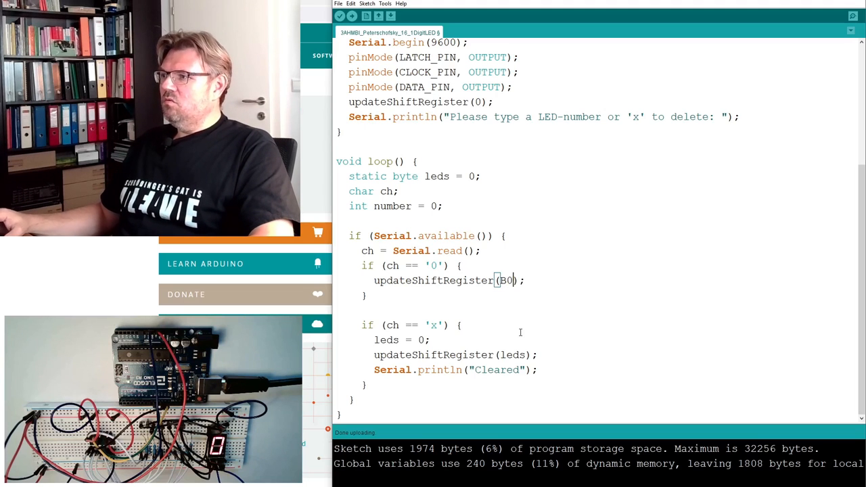
pyautogui.write('01')
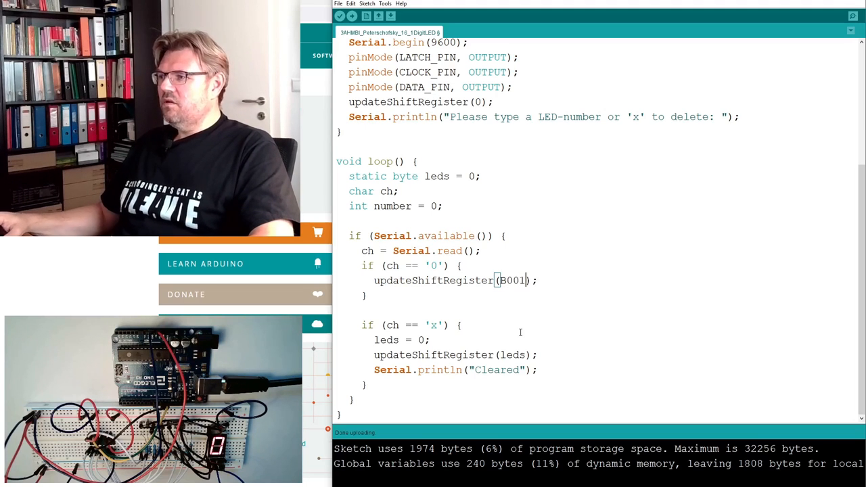
pyautogui.write('111111')
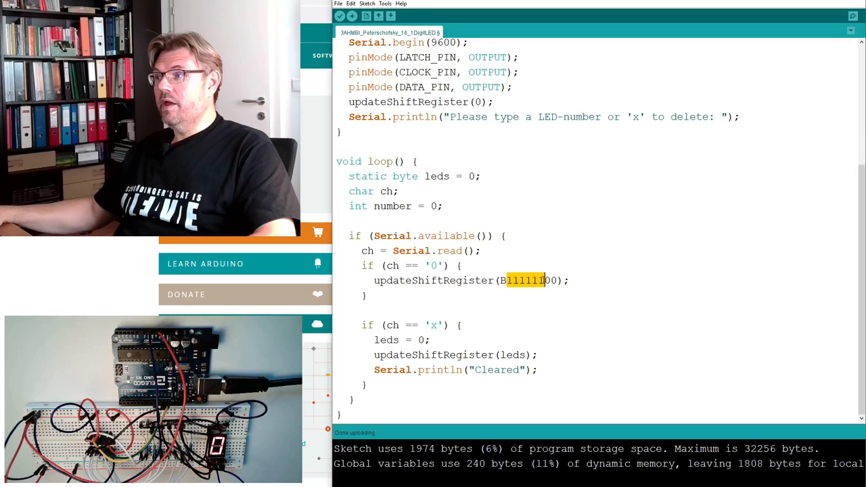
pyautogui.write('00111111')
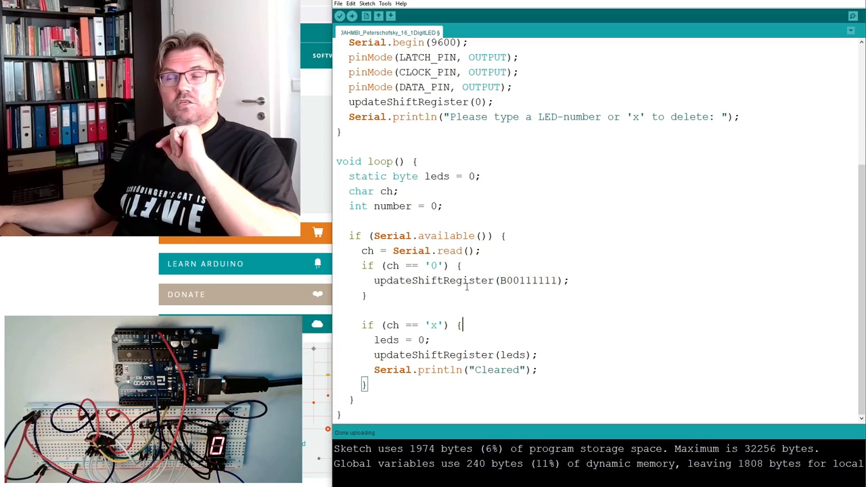
pyautogui.click(340, 16)
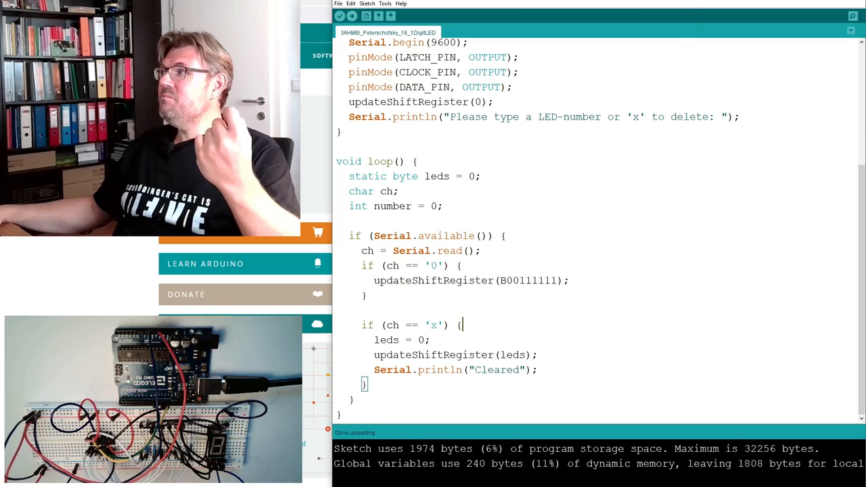
pyautogui.click(852, 16)
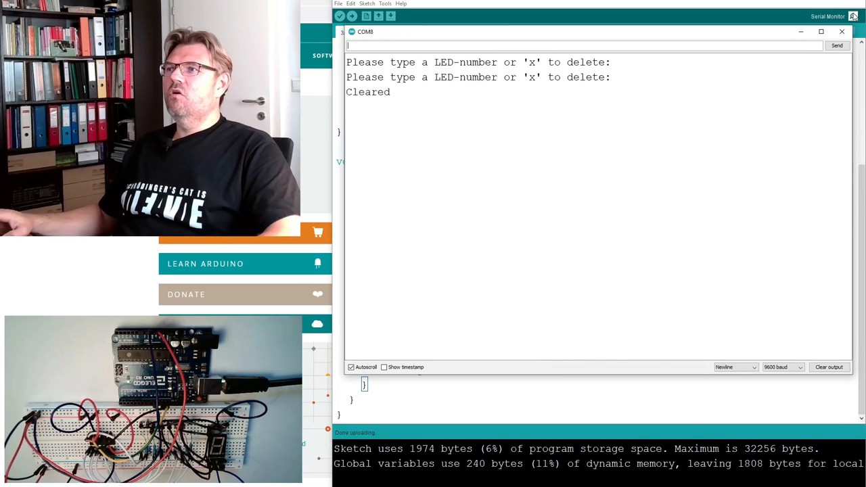
# - Close the Serial Monitor window
pyautogui.click(842, 32)
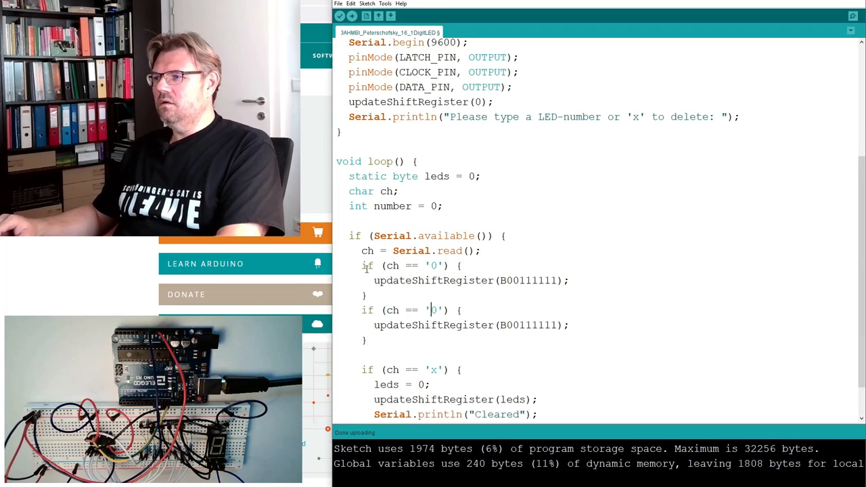
# - Make the copied block handle '1' with B00000110, briefly check the Serial Monitor, and upload
pyautogui.write('1')
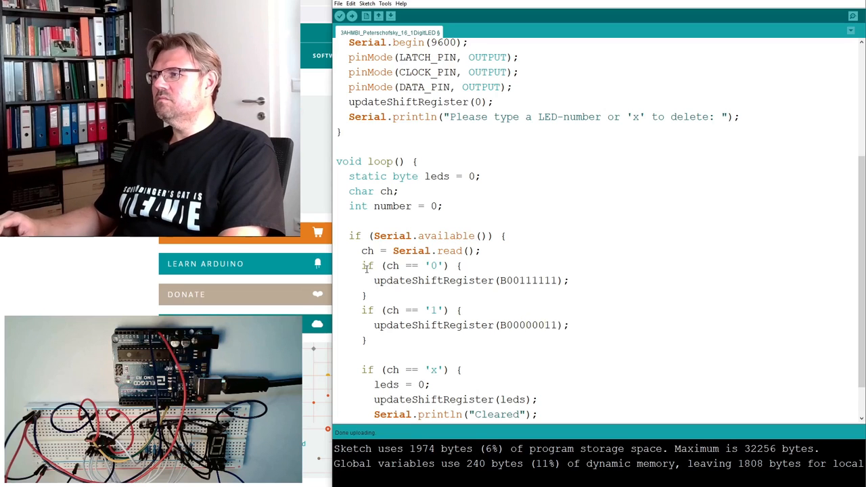
pyautogui.click(352, 15)
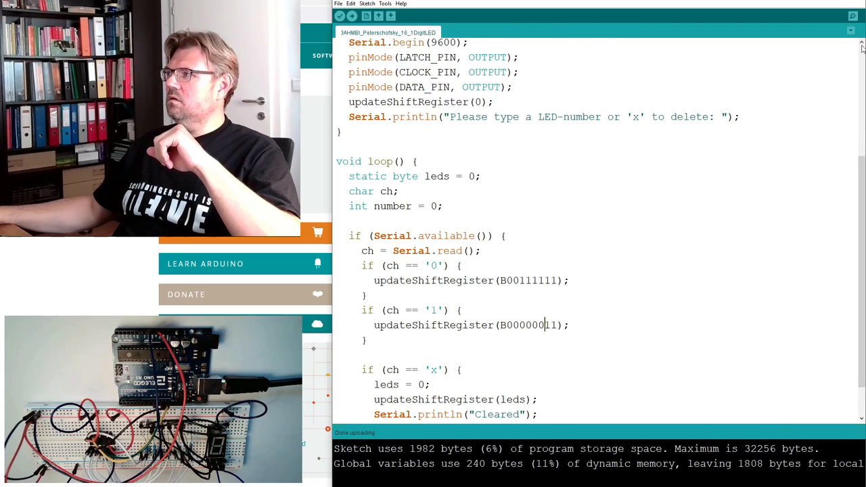
pyautogui.click(853, 16)
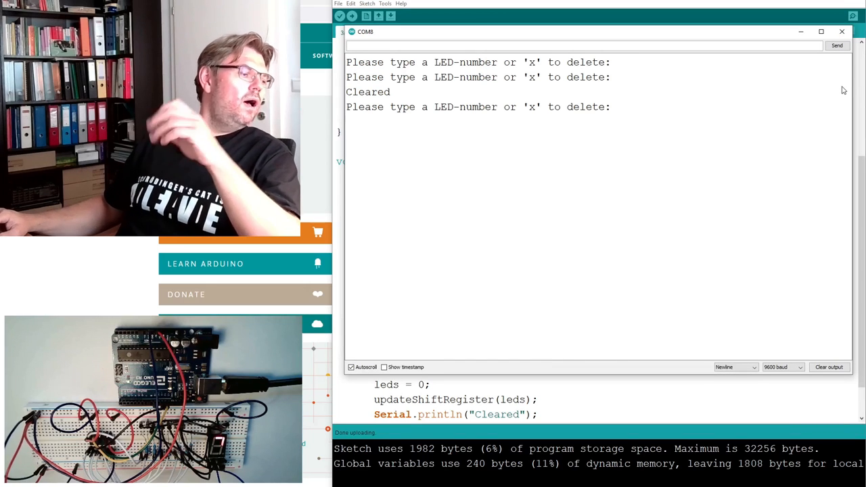
pyautogui.click(842, 31)
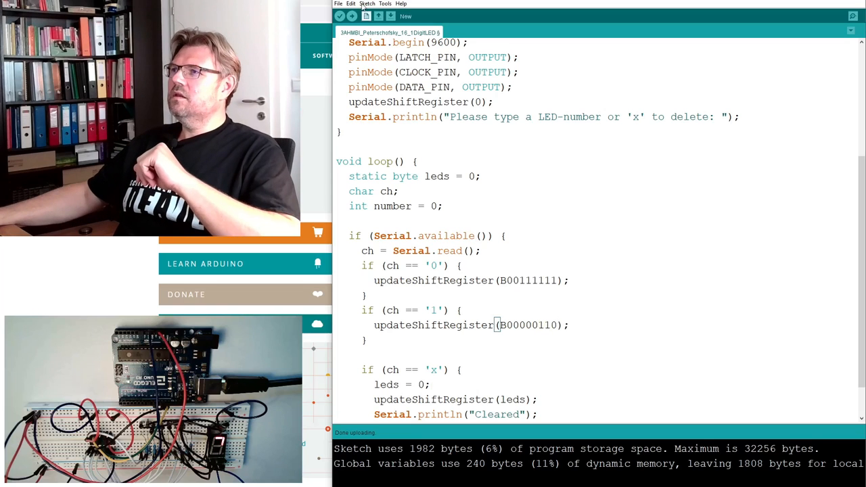
pyautogui.click(339, 15)
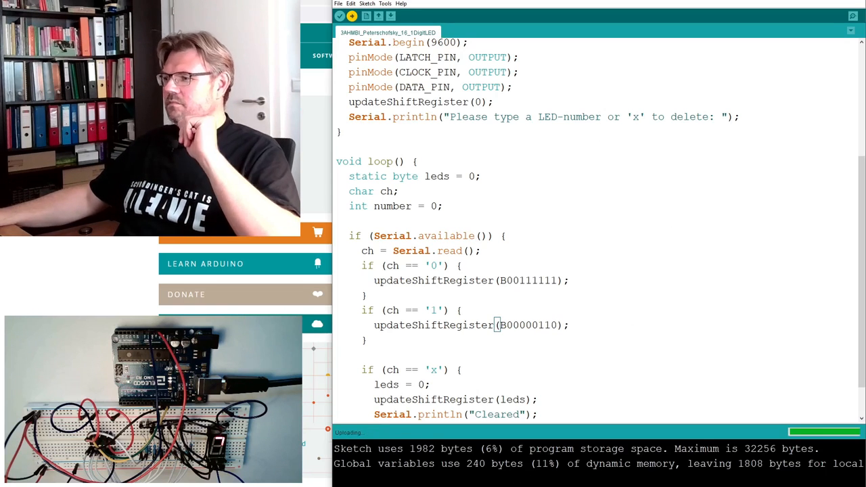
# - Test digits 1 and 2 in the Serial Monitor, then close it
pyautogui.click(853, 16)
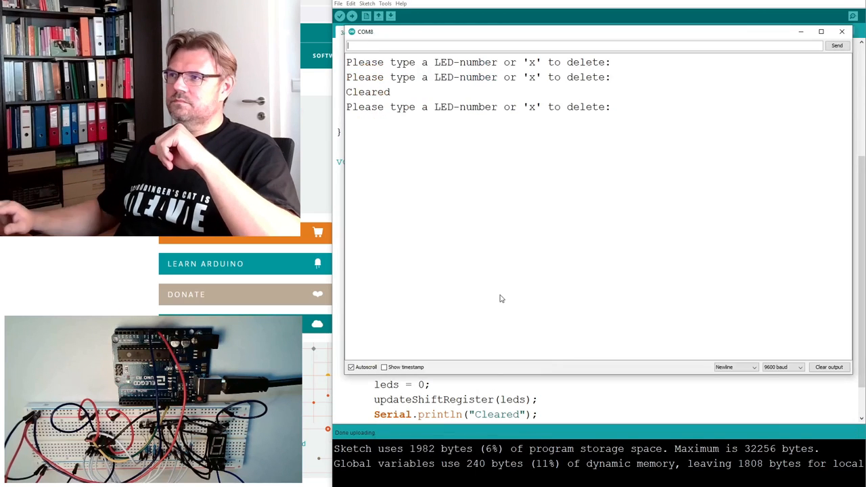
pyautogui.write('1')
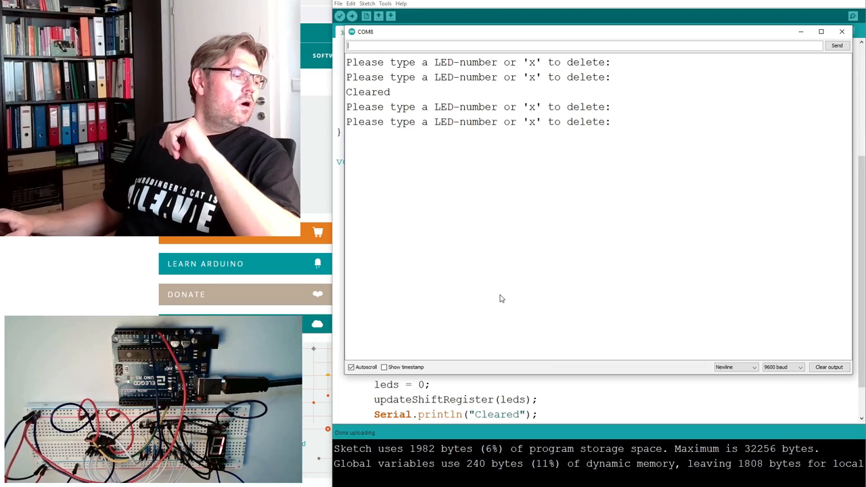
pyautogui.write('2')
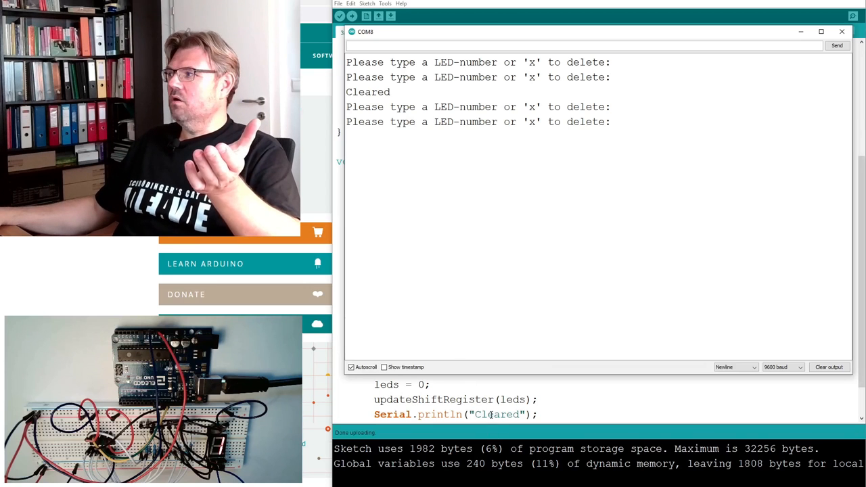
pyautogui.click(841, 31)
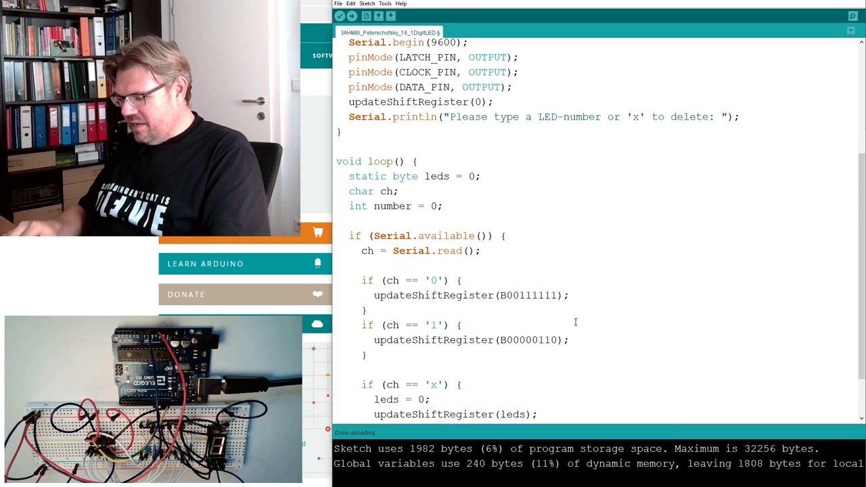
# - Add if ((ch >= '0') && (ch <= '9')) { number = ch - '0'; } after the serial read
pyautogui.write('number = ch')
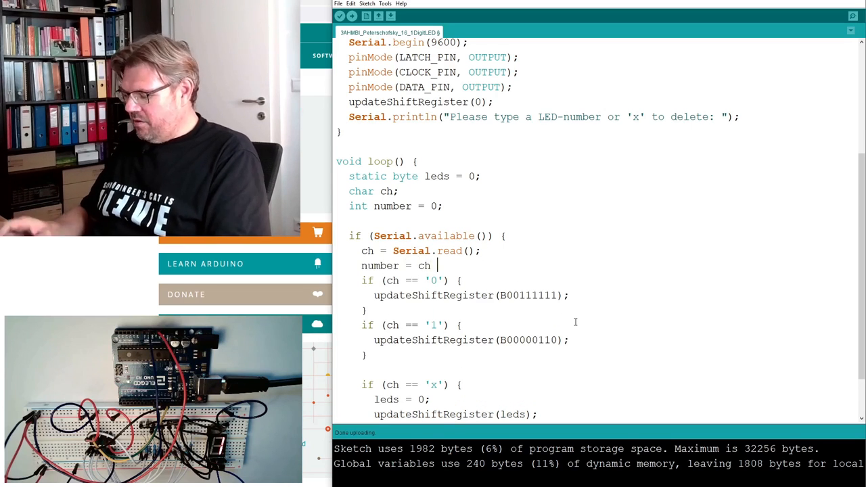
pyautogui.write("- '0")
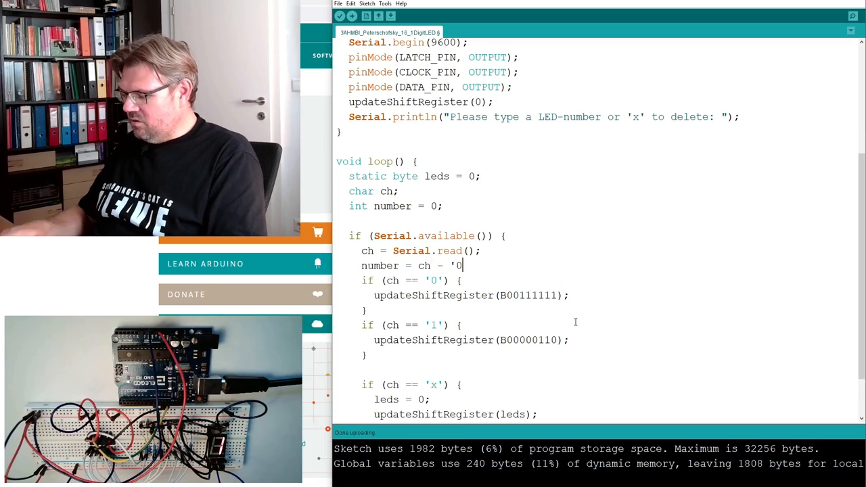
pyautogui.write("';")
pyautogui.write('if')
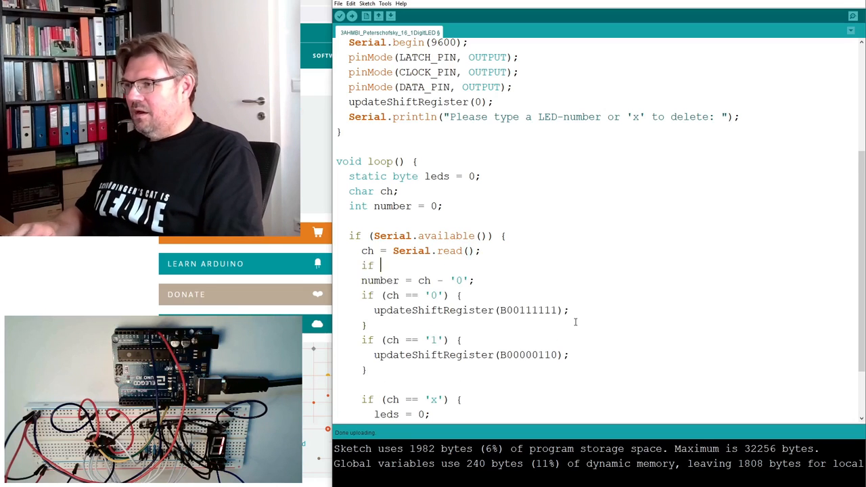
pyautogui.write('(ch')
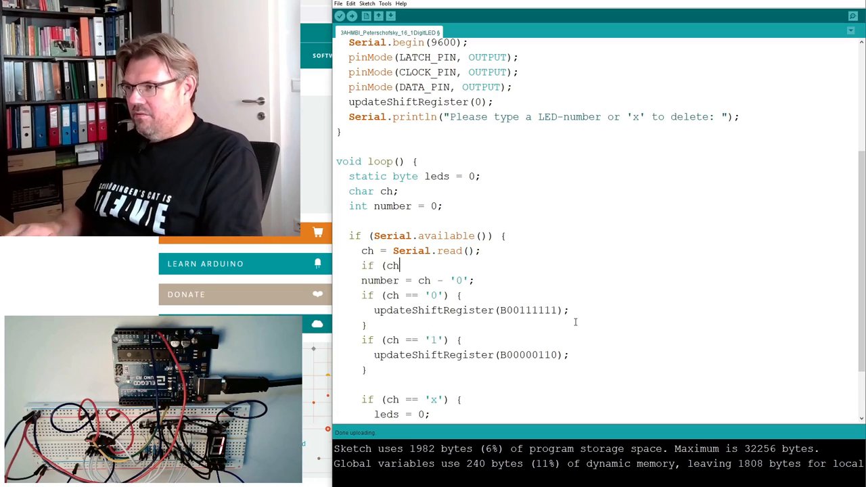
pyautogui.write('>)')
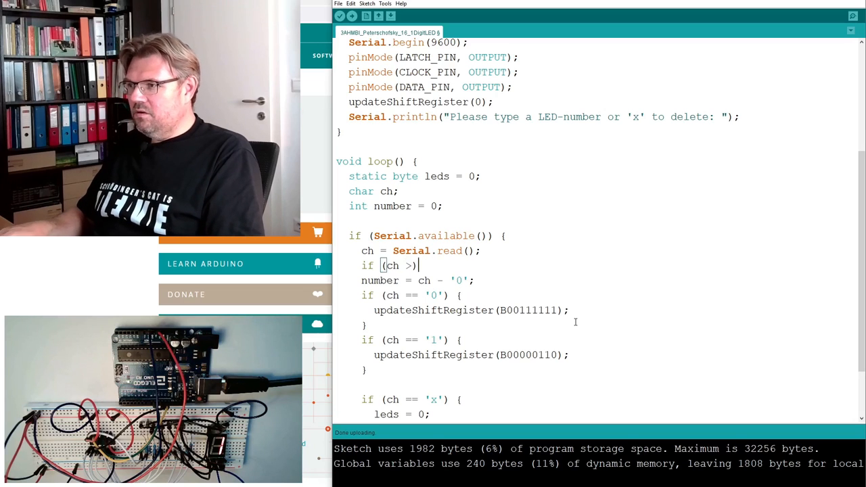
pyautogui.write("= '0")
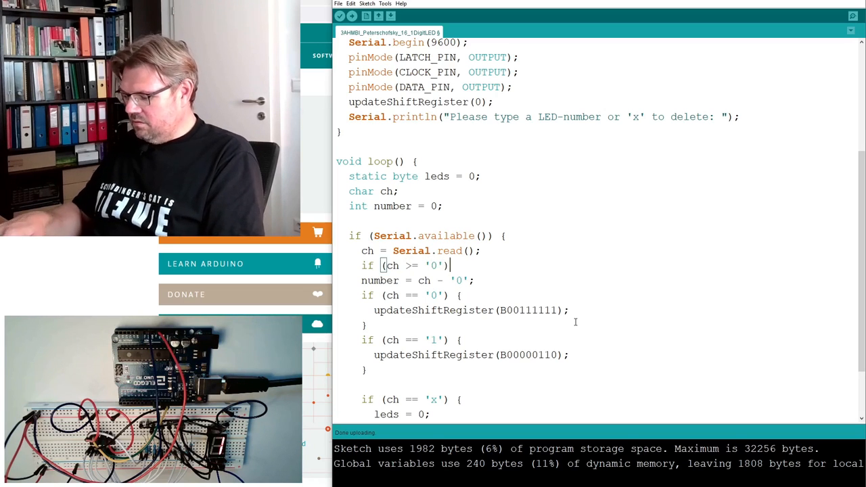
pyautogui.write('&')
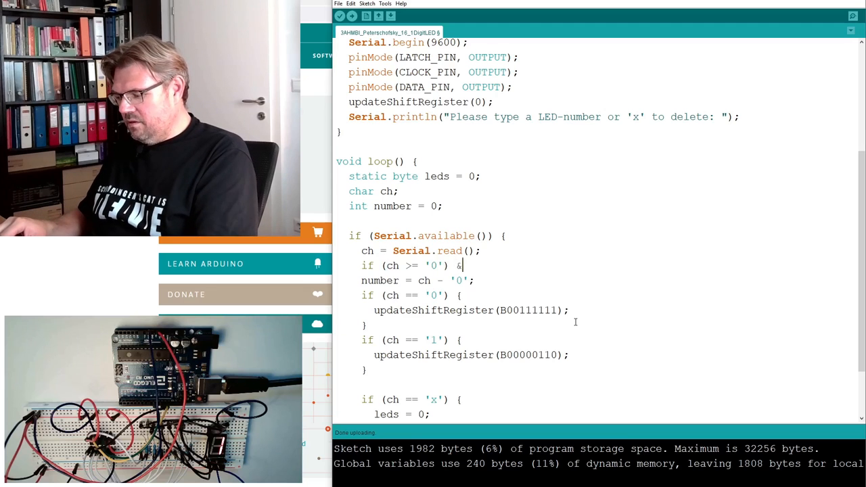
pyautogui.write('& (ch')
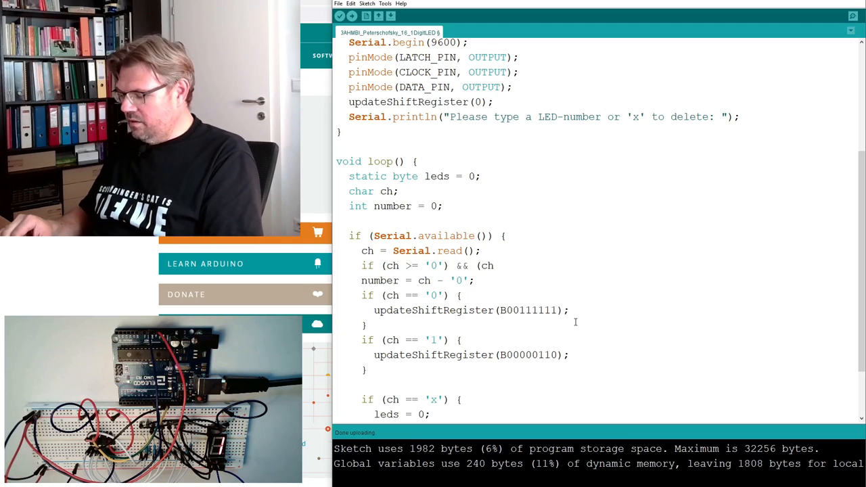
pyautogui.write("<= '")
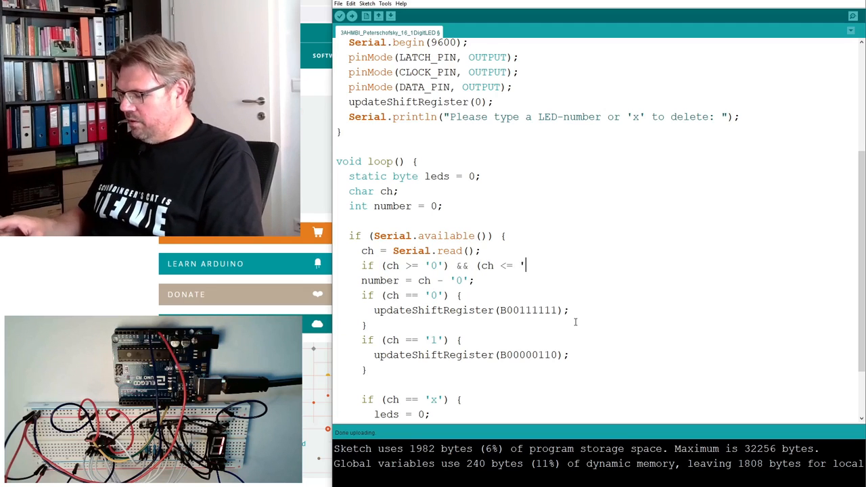
pyautogui.write('7')
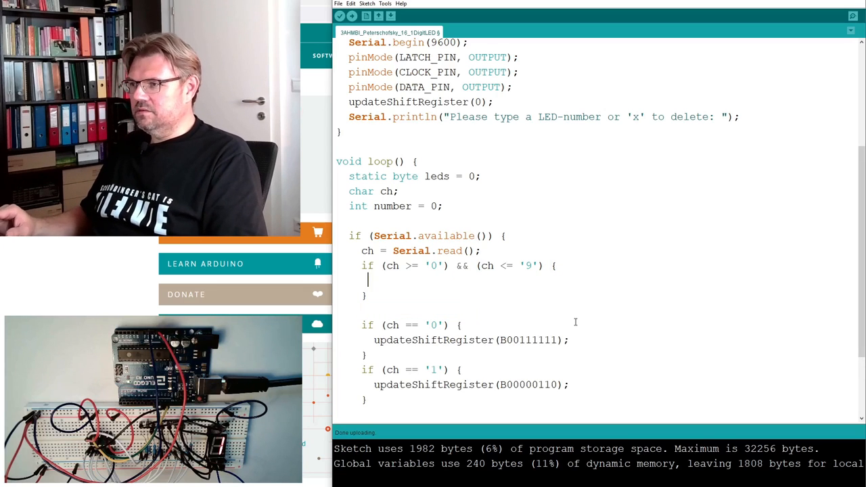
pyautogui.write("number = ch - '0';")
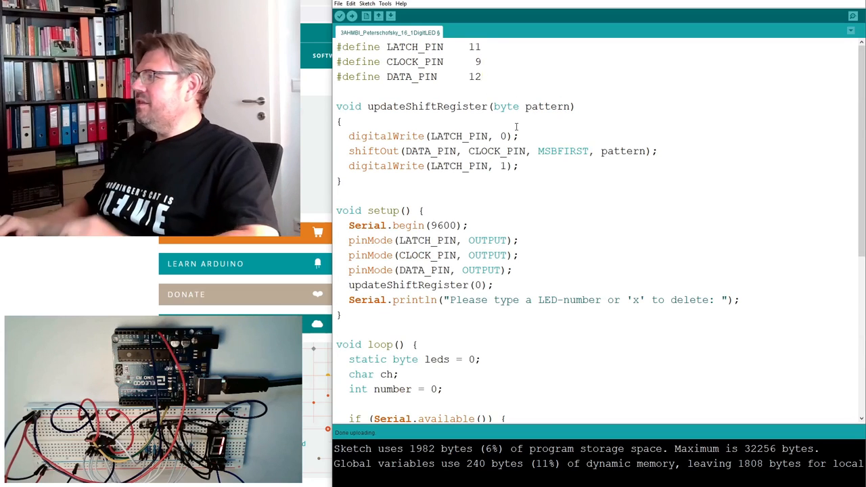
# - Type the declaration 'byte ledPatterns[10] =' beneath the #define pin lines
pyautogui.write('by')
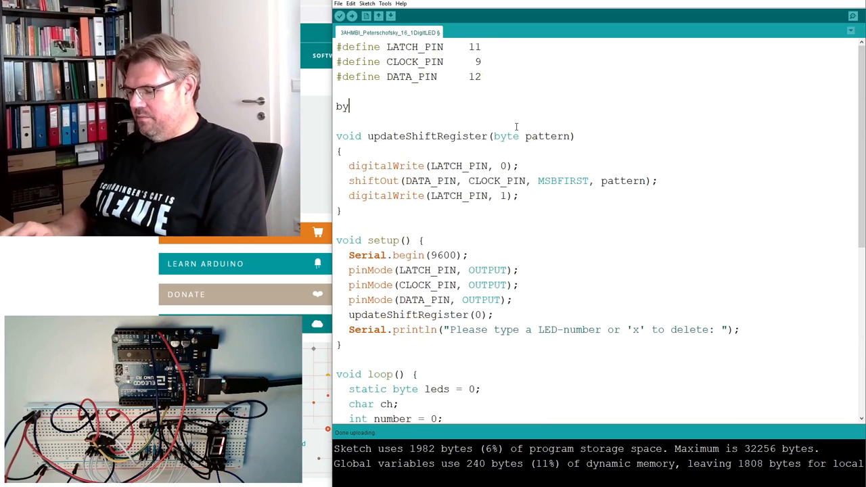
pyautogui.write('te')
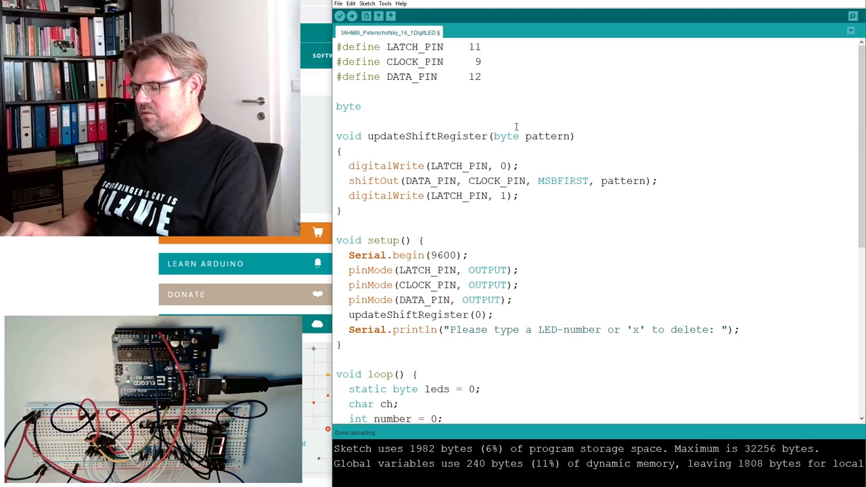
pyautogui.write('led')
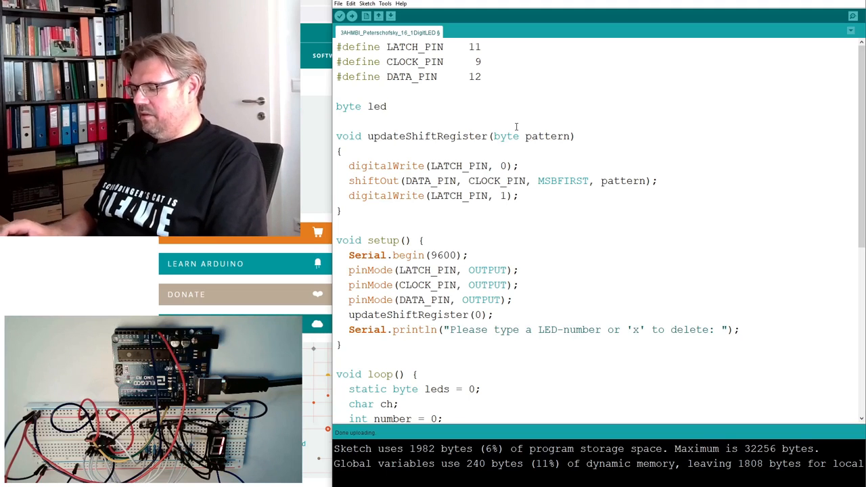
pyautogui.write('Patterns')
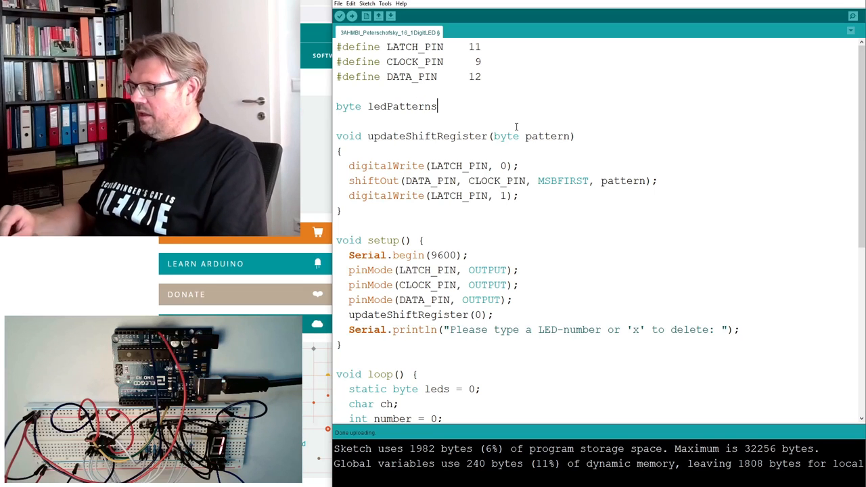
pyautogui.write('[')
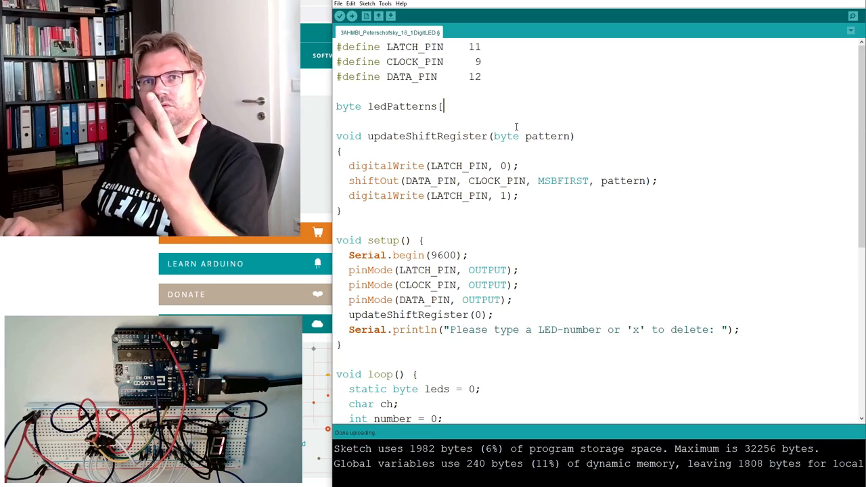
pyautogui.write('10]')
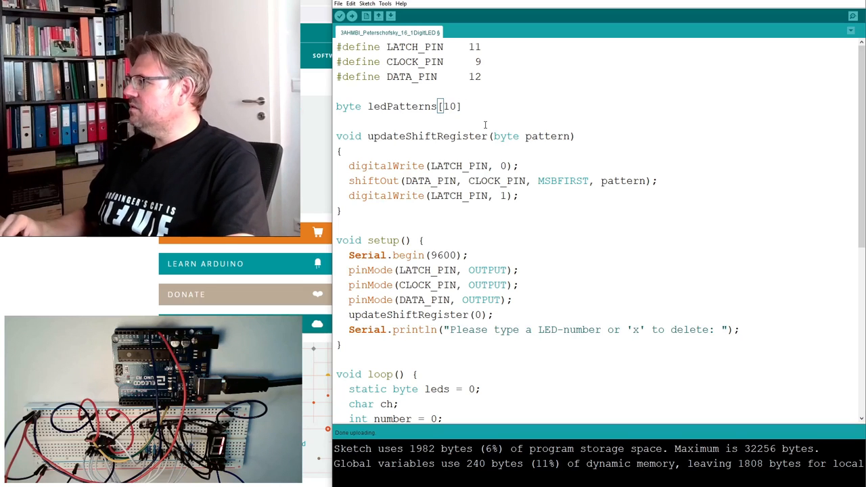
pyautogui.write('= {')
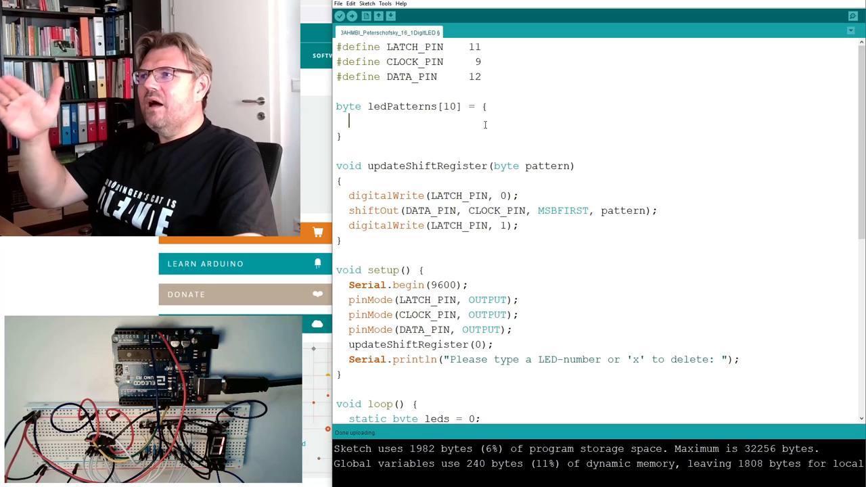
# - Enter the first patterns B00111111 and B00000110 into the ledPatterns initializer
pyautogui.scroll(-3)
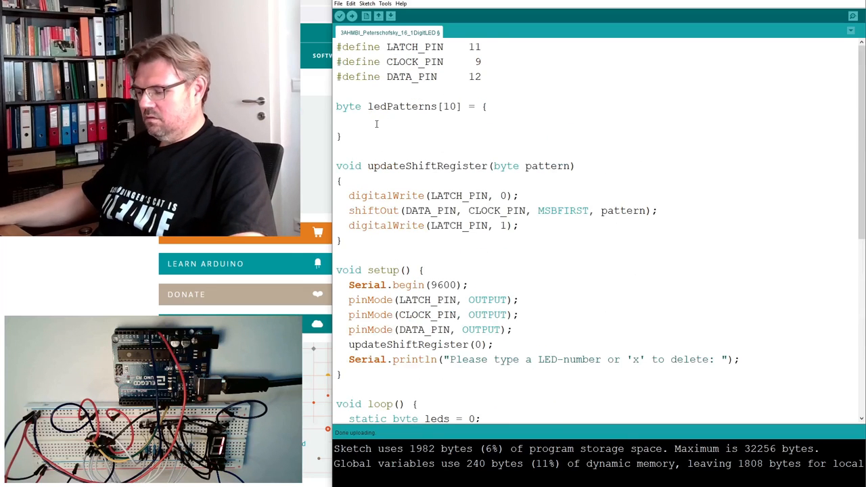
pyautogui.write('B00111111,')
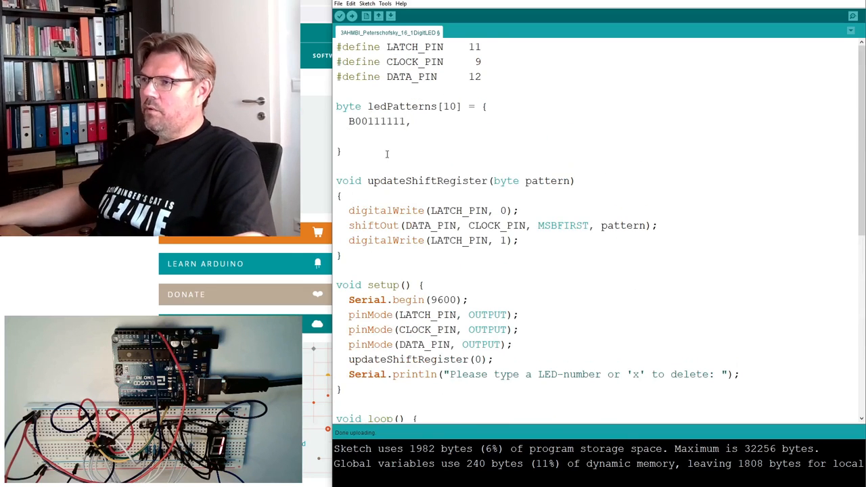
pyautogui.scroll(-3)
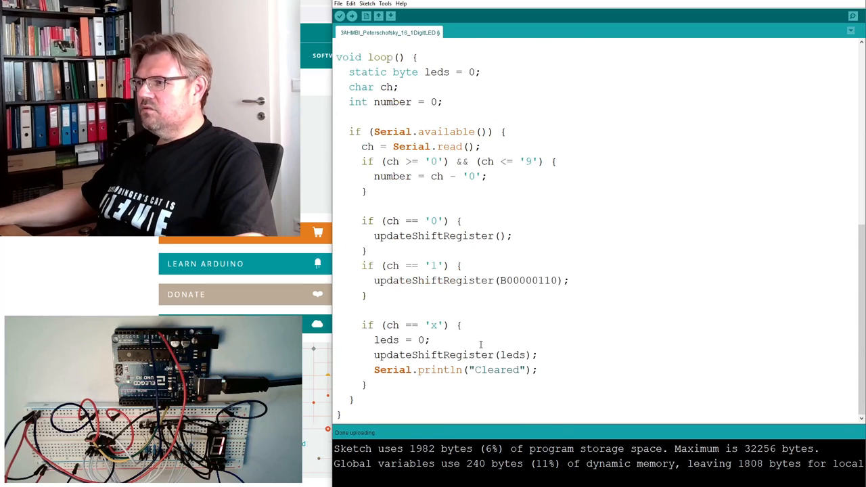
pyautogui.doubleClick(528, 280)
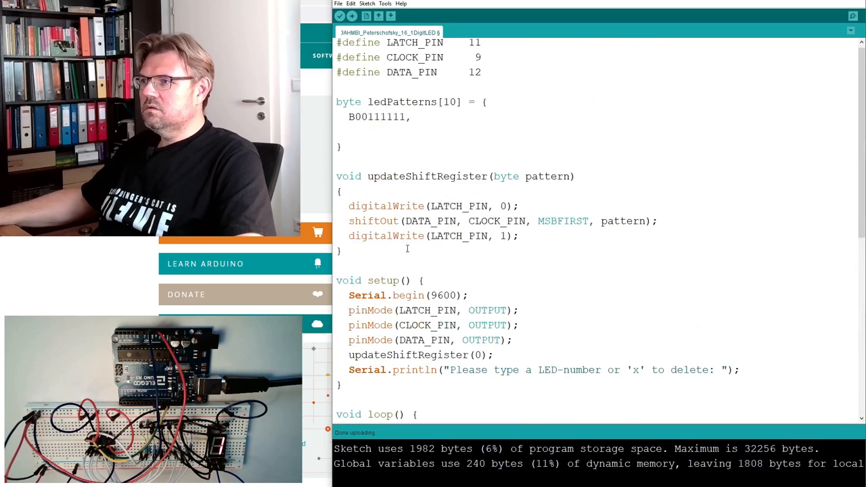
pyautogui.write('B00000110,')
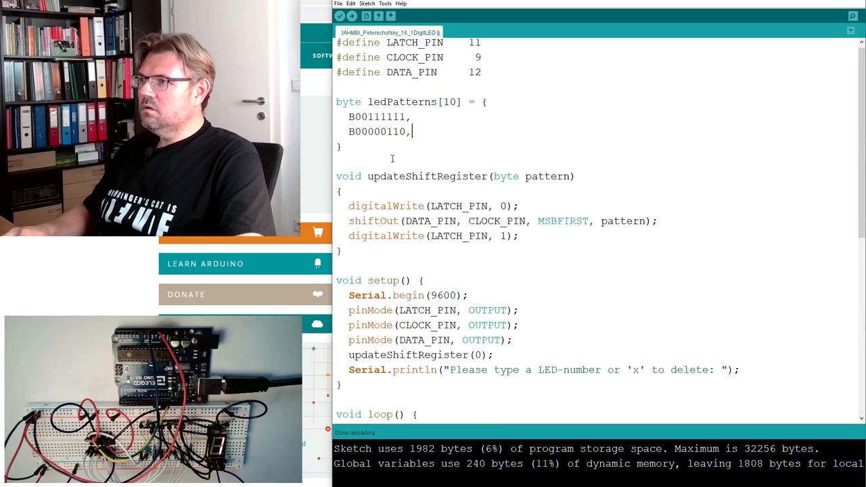
pyautogui.write('B00000110,')
pyautogui.write('B00000100')
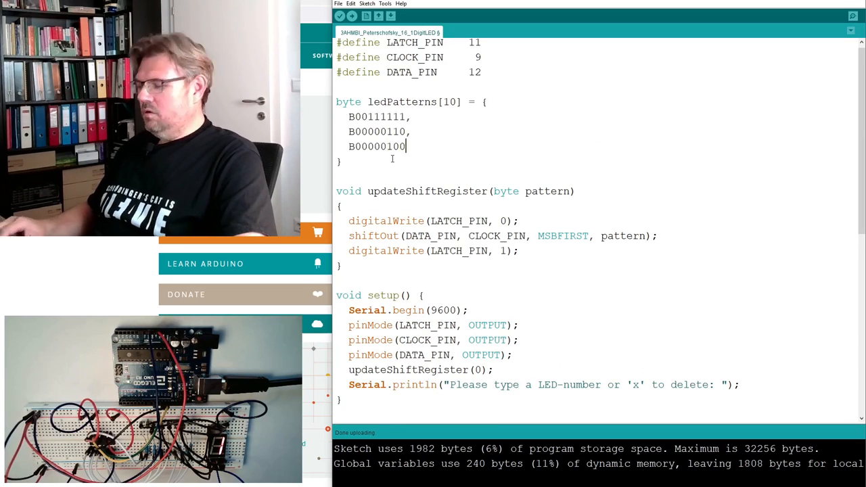
pyautogui.write(',')
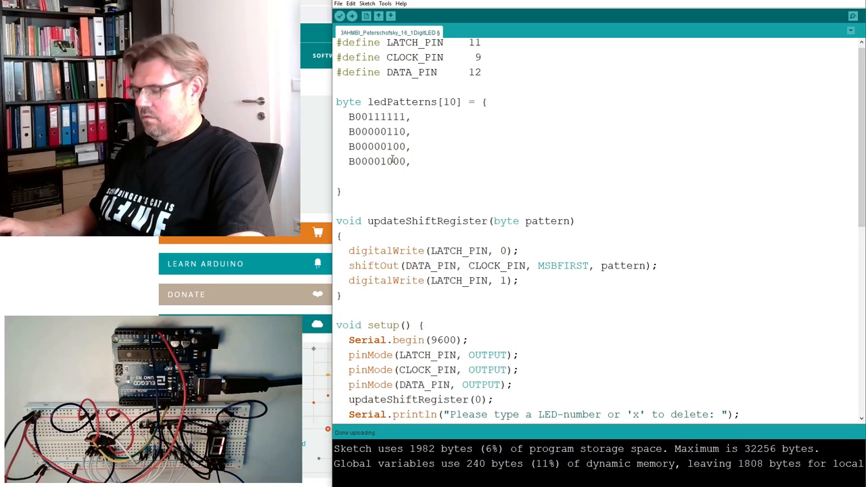
# - Add the remaining B00000100 pattern lines, ending with B10000001 and B10000000
pyautogui.write('B000100,')
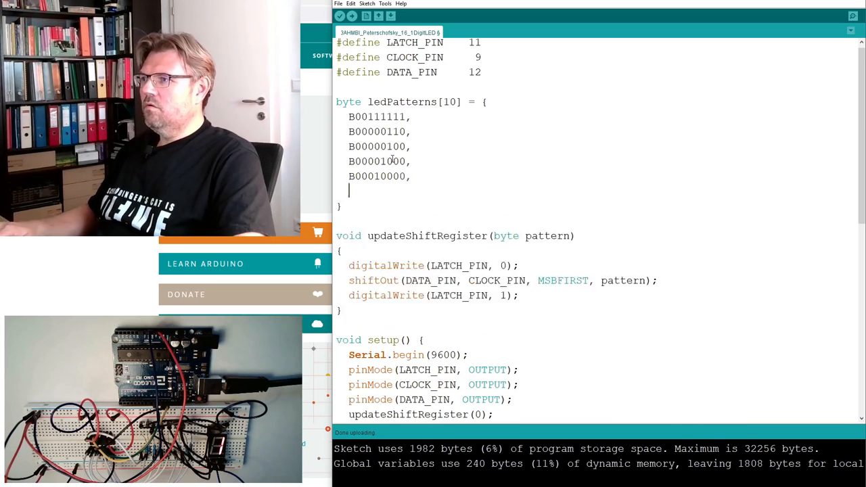
pyautogui.write('B00000100,')
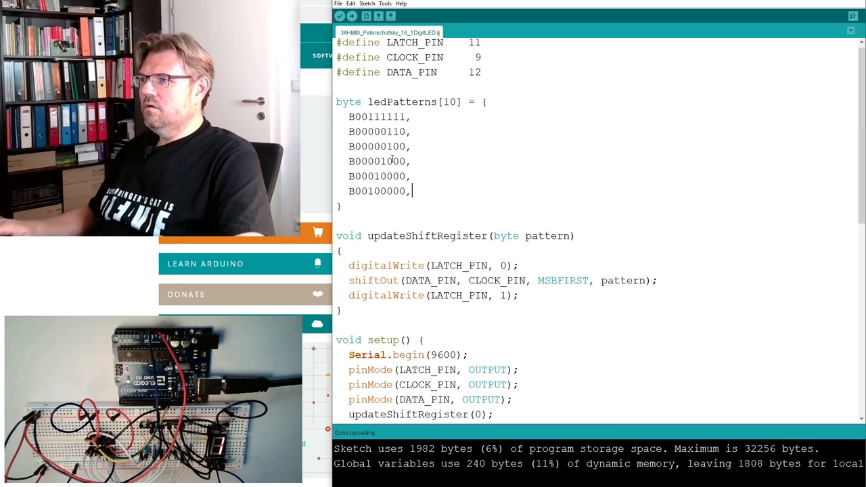
pyautogui.write('B00000100,')
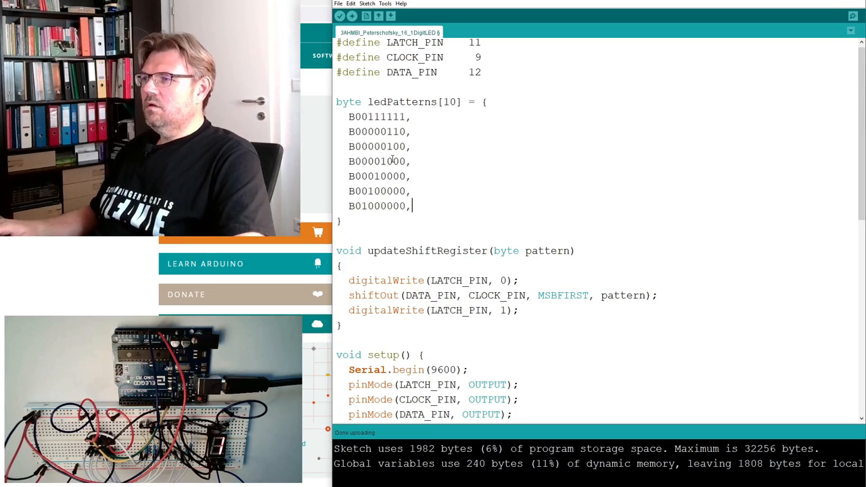
pyautogui.write('B00000100,')
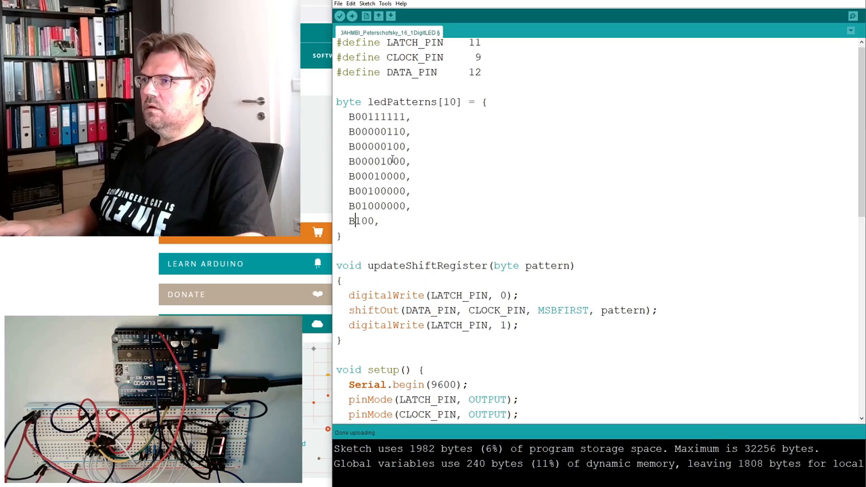
pyautogui.write('0000')
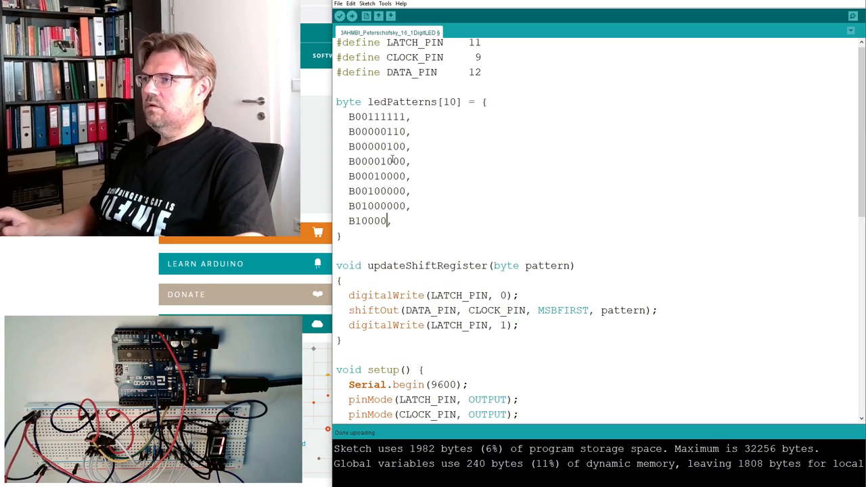
pyautogui.write('000,')
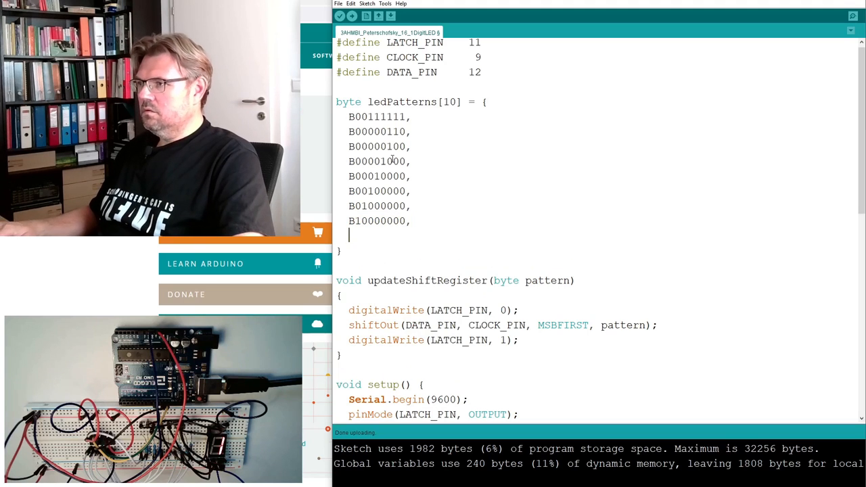
pyautogui.write('B10000001,')
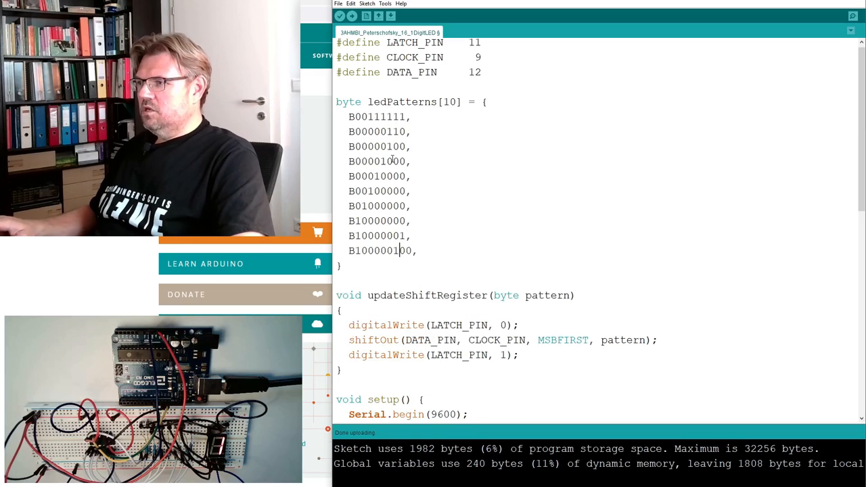
pyautogui.write('B10000000,')
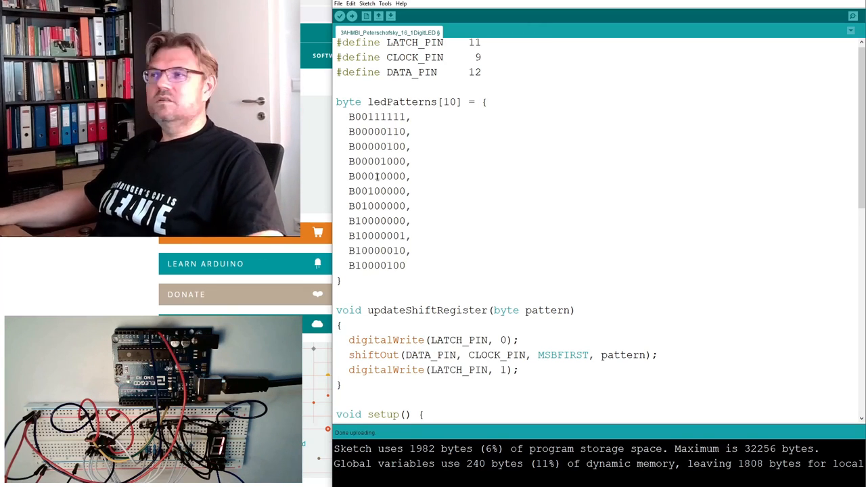
# - In loop(), replace the '0' branch call with updateShiftRegister(ledPatterns[number])
pyautogui.scroll(-3)
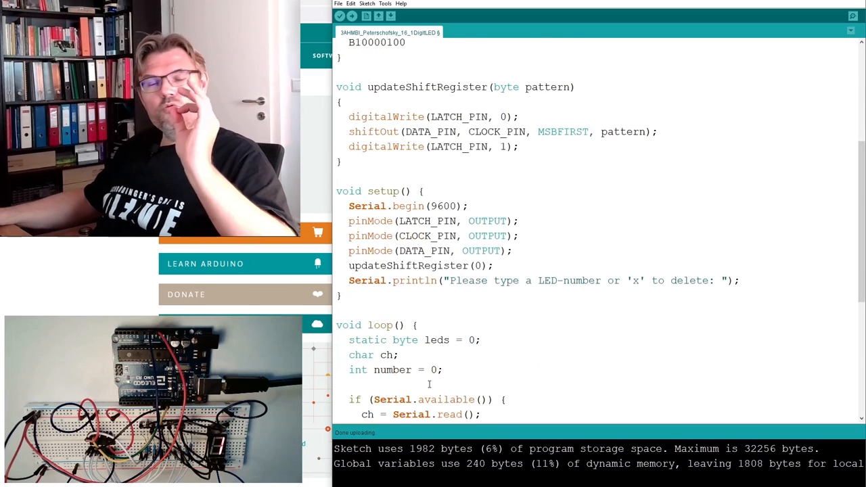
pyautogui.scroll(-3)
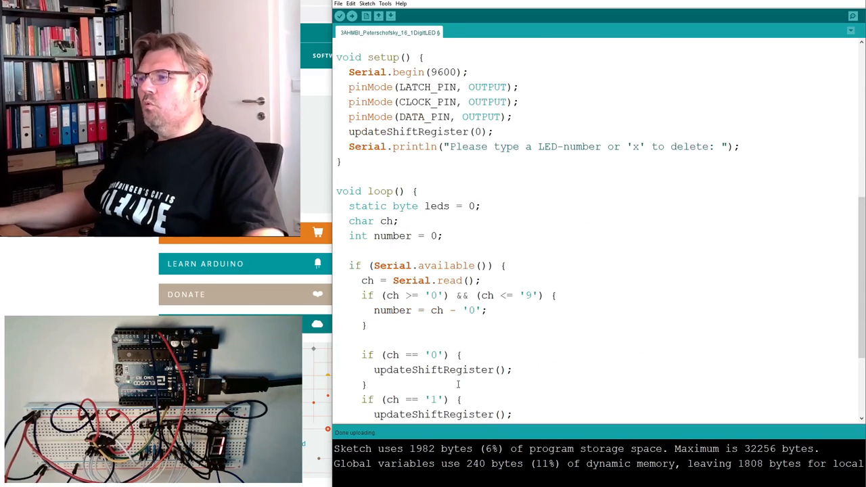
pyautogui.doubleClick(443, 369)
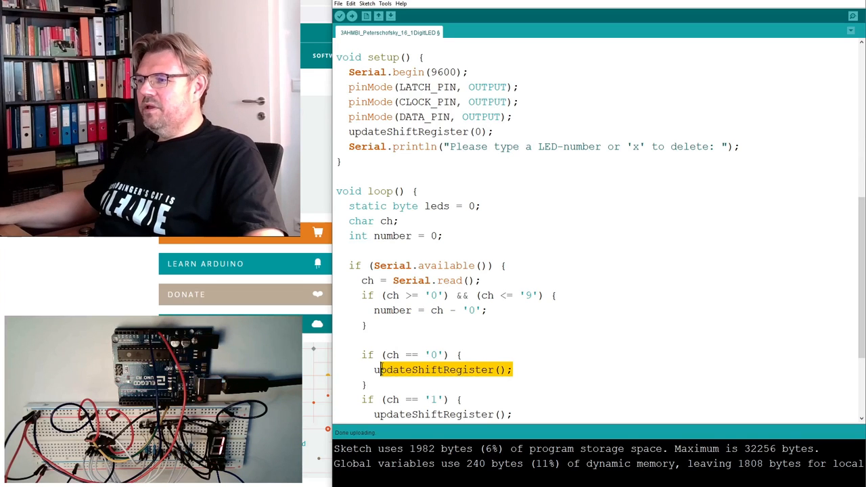
pyautogui.press('Delete')
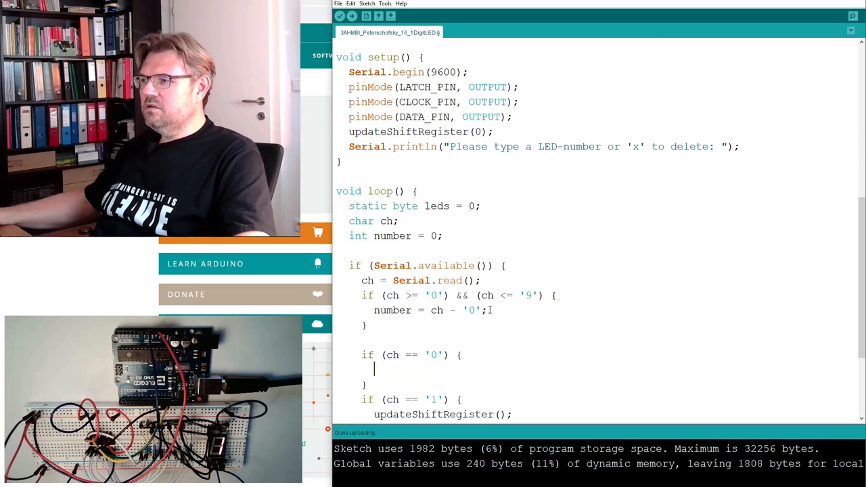
pyautogui.write('updateShiftRegister()')
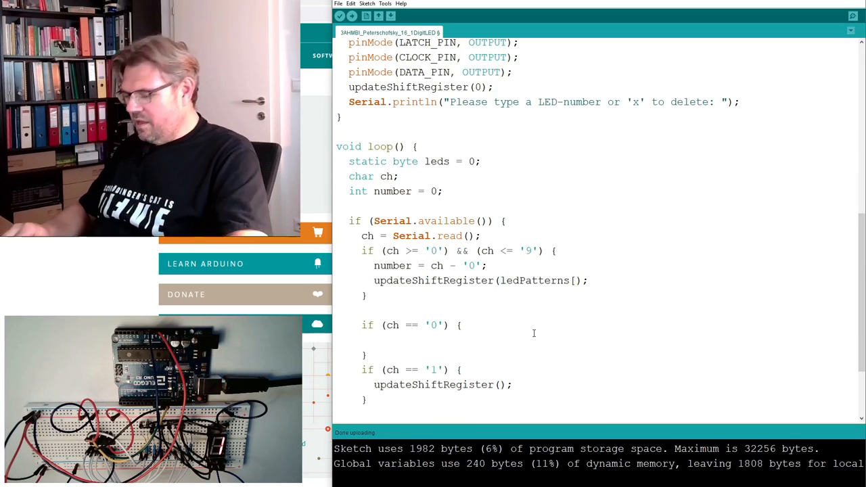
pyautogui.write('number')
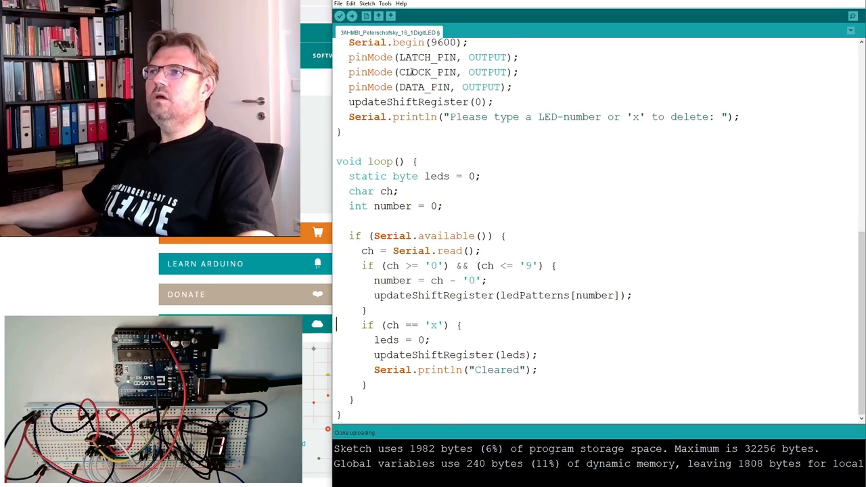
# - Upload the sketch, which fails with 'too many initializers' for ledPatterns[10]
pyautogui.click(339, 15)
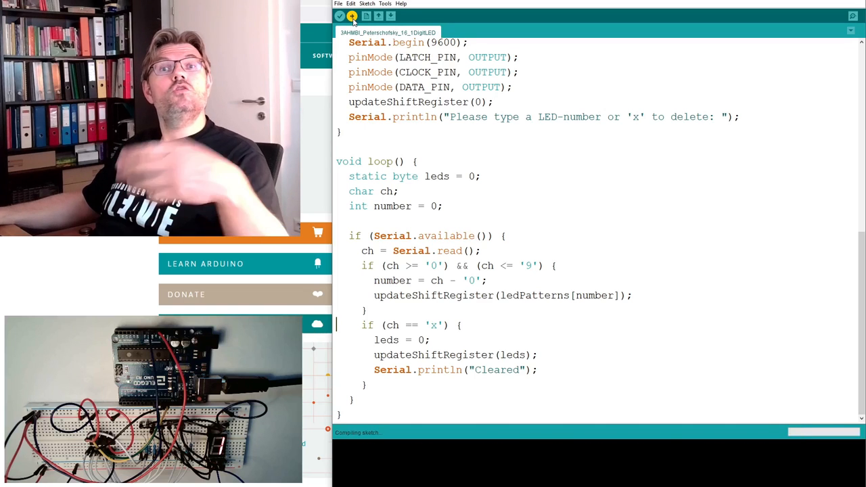
pyautogui.click(339, 15)
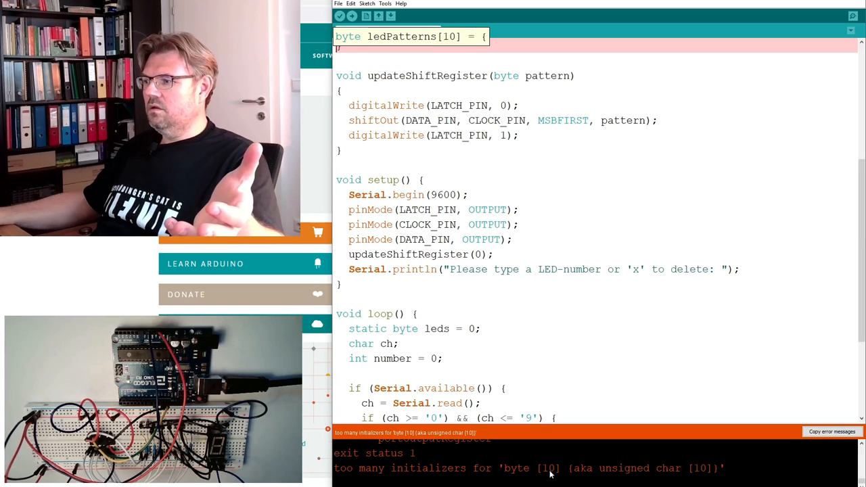
pyautogui.moveTo(483, 472)
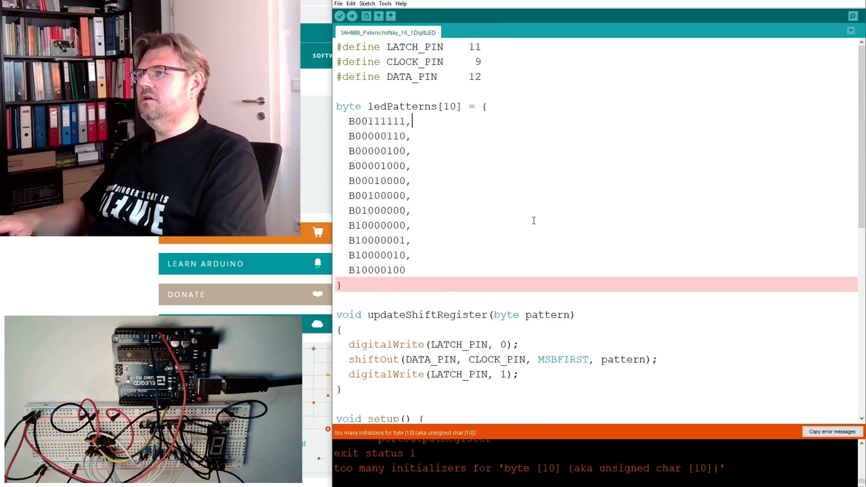
# - Comment the patterns // 0 through // 9 and remove the extra eleventh entry
pyautogui.write('//')
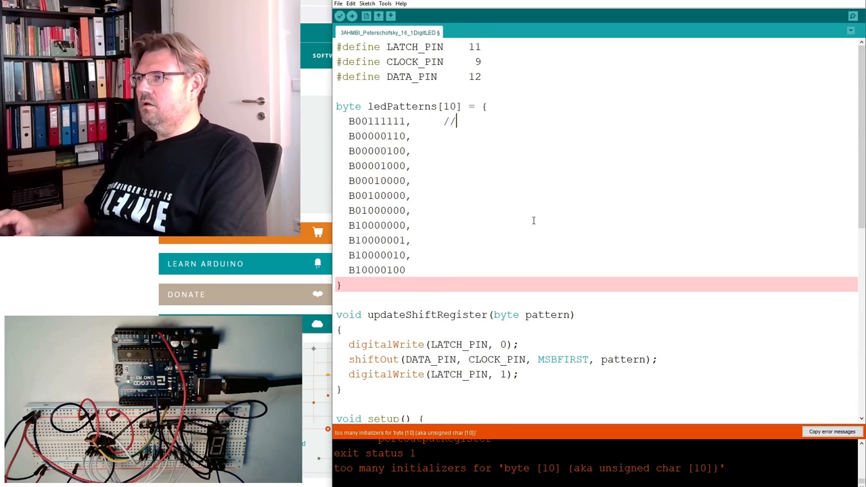
pyautogui.write('0')
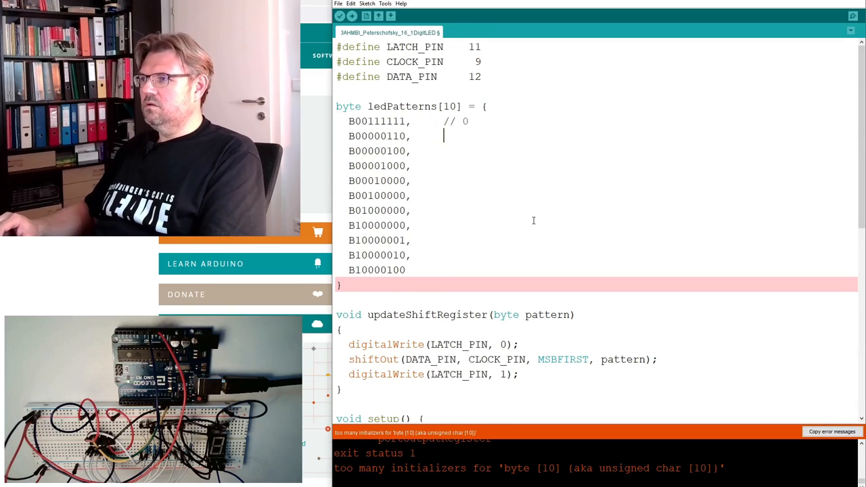
pyautogui.write('// 1')
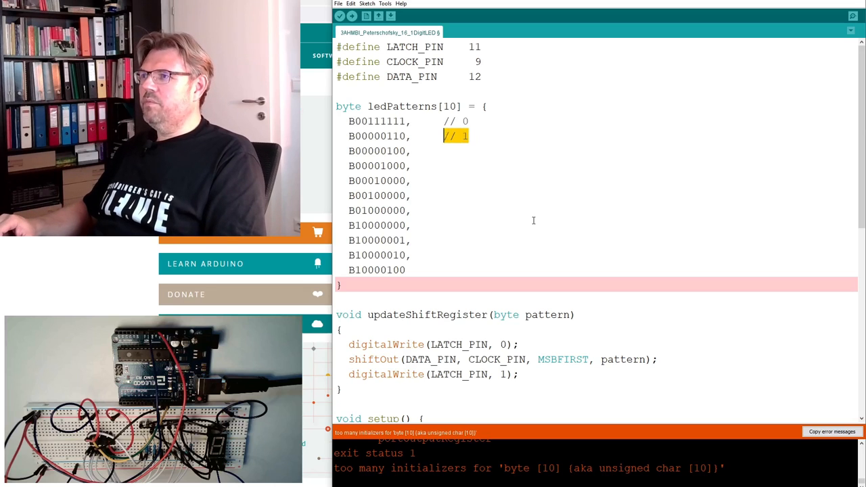
pyautogui.write('// 1')
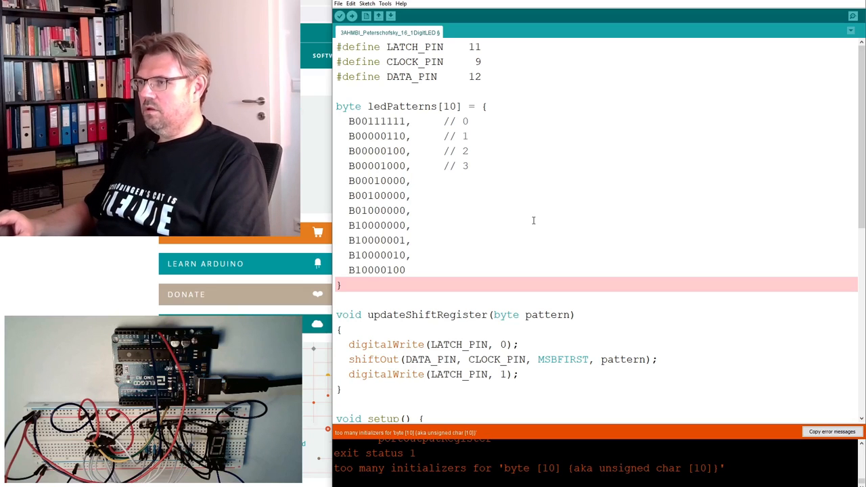
pyautogui.write('// 4')
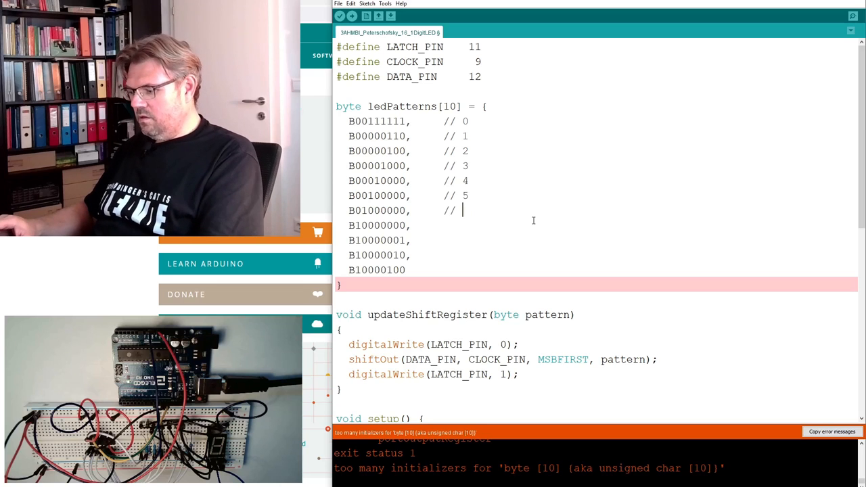
pyautogui.write('6')
pyautogui.click(597, 225)
pyautogui.write('      //')
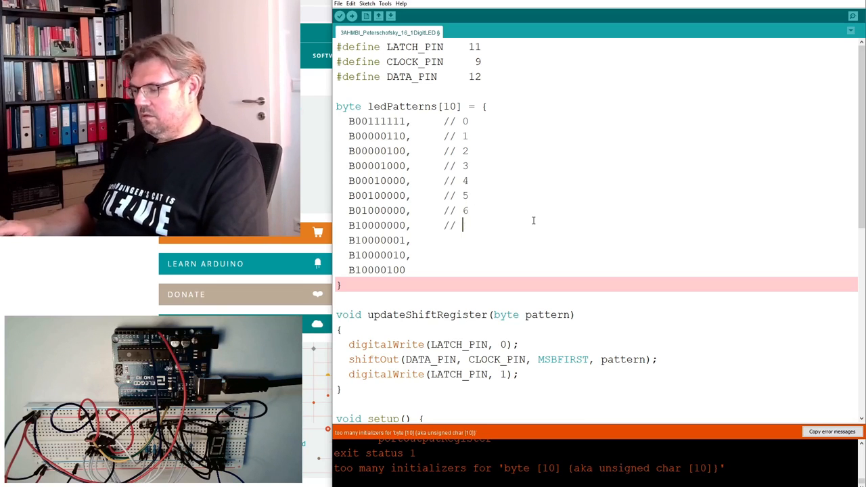
pyautogui.write('7')
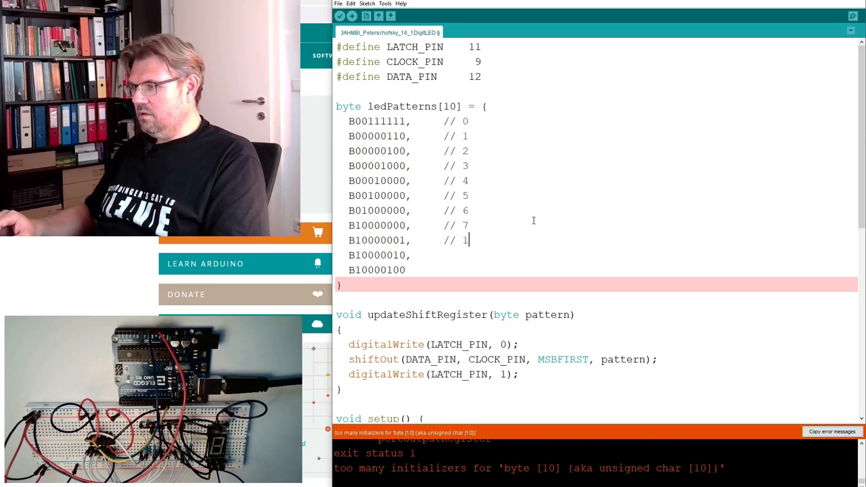
pyautogui.write('8')
pyautogui.click(597, 255)
pyautogui.write('     // 9')
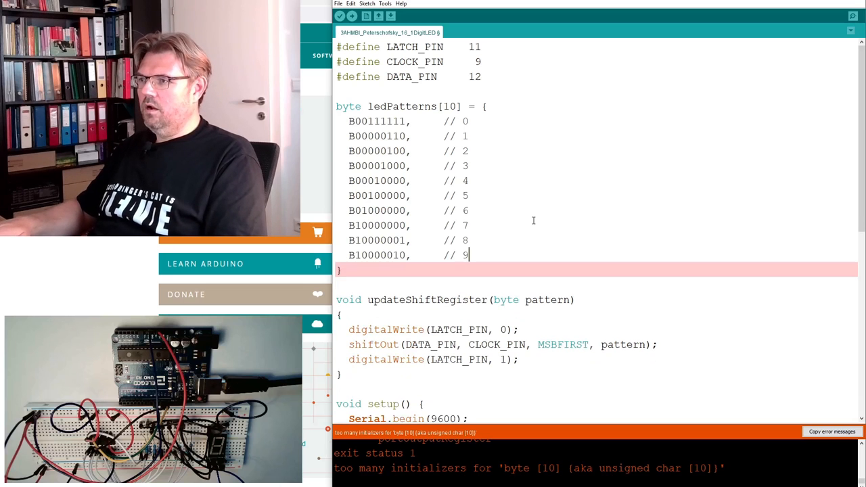
pyautogui.press('Backspace')
pyautogui.write(';')
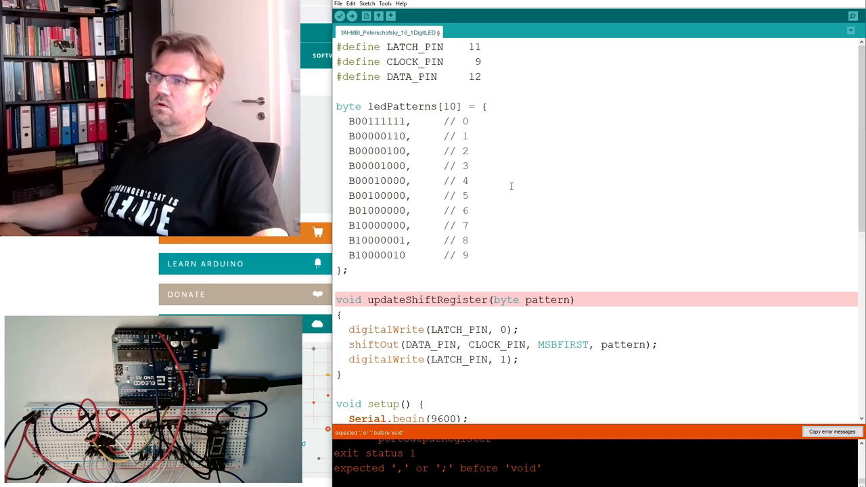
# - Wrap the digit range condition in outer parentheses and upload the sketch again
pyautogui.click(351, 16)
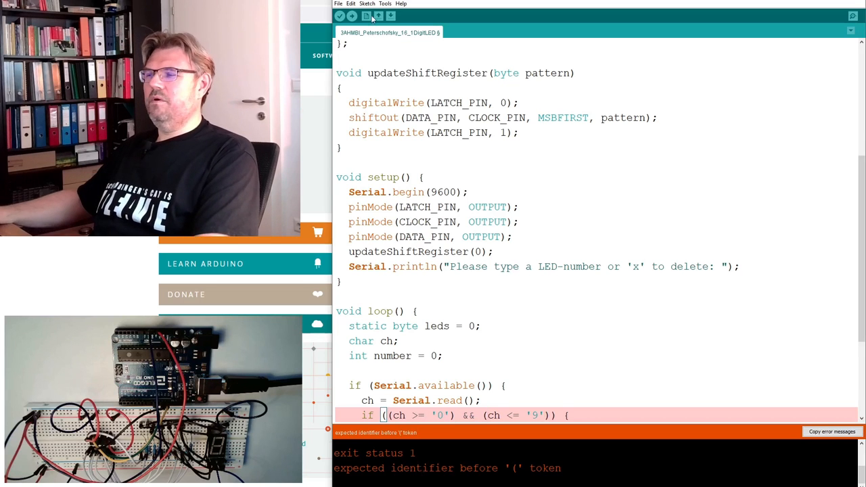
pyautogui.click(351, 16)
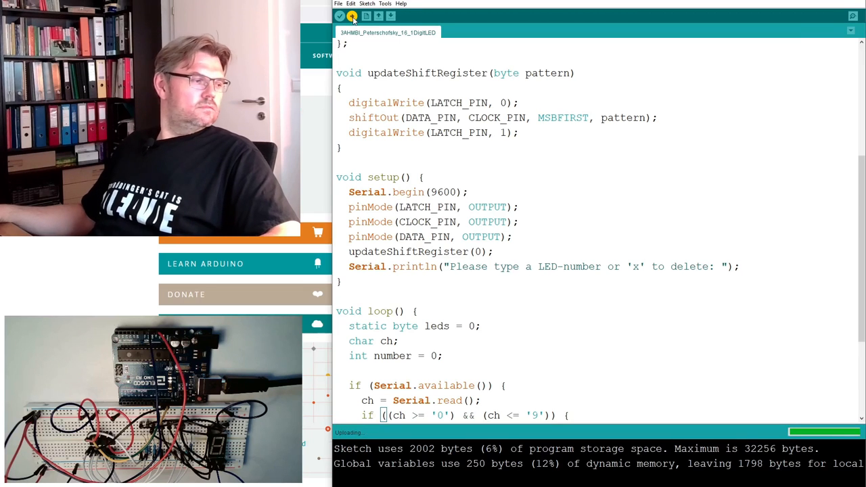
# - Send the digit 8 from the Serial Monitor, then close the monitor
pyautogui.click(852, 16)
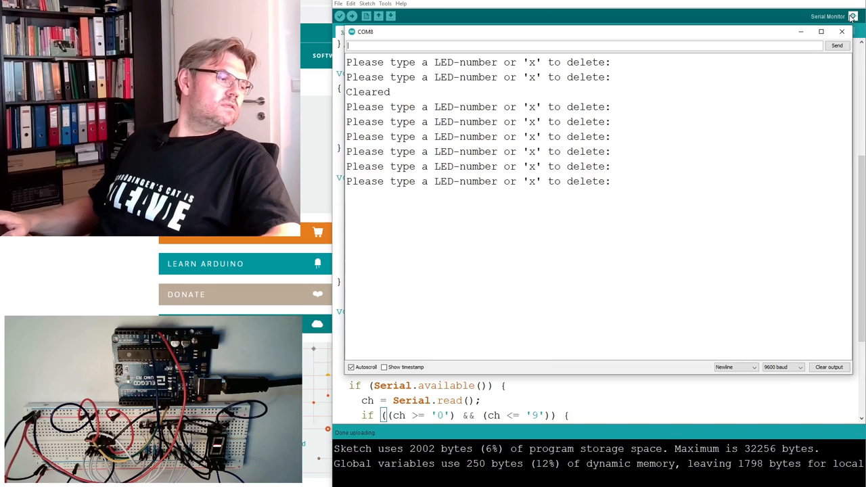
pyautogui.write('8')
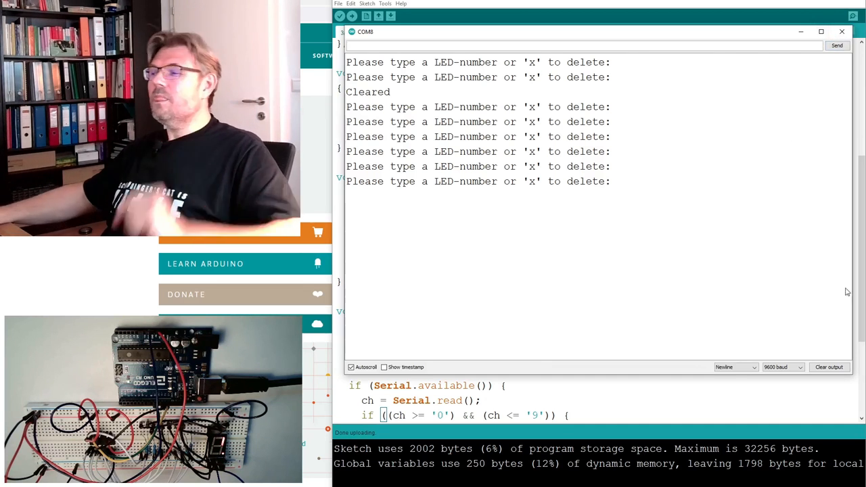
pyautogui.click(842, 31)
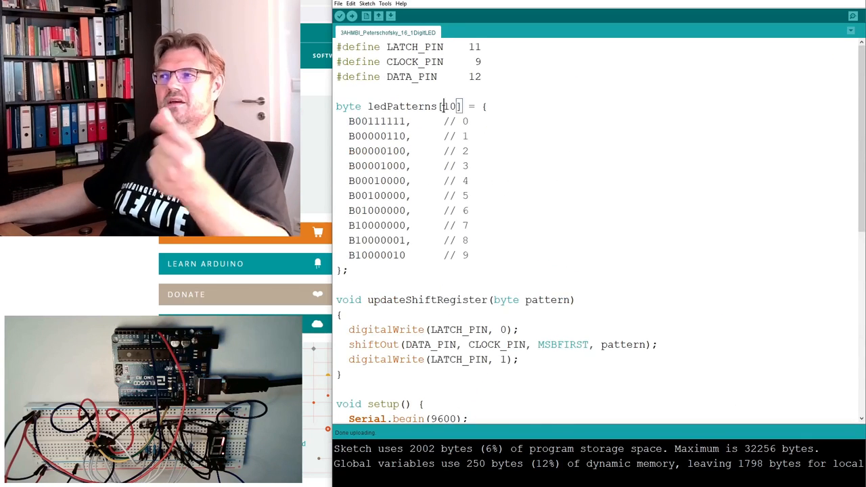
# - Prefix the ledPatterns[10] array declaration with const
pyautogui.doubleClick(448, 107)
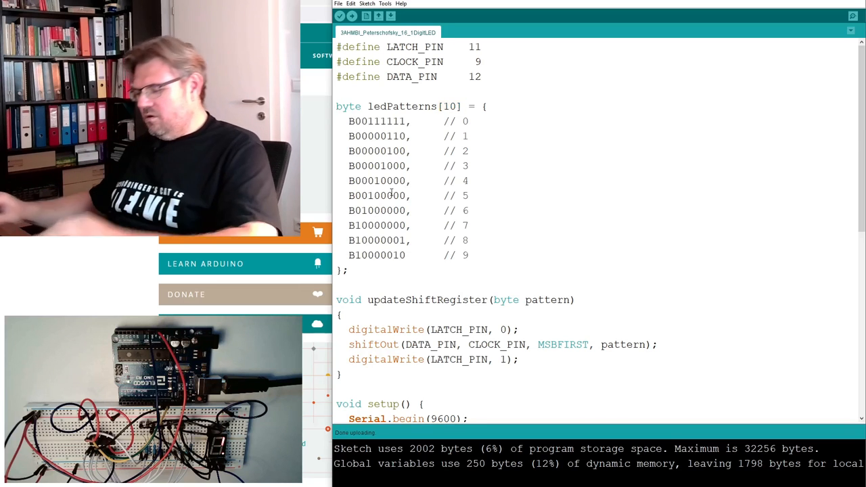
pyautogui.write('const')
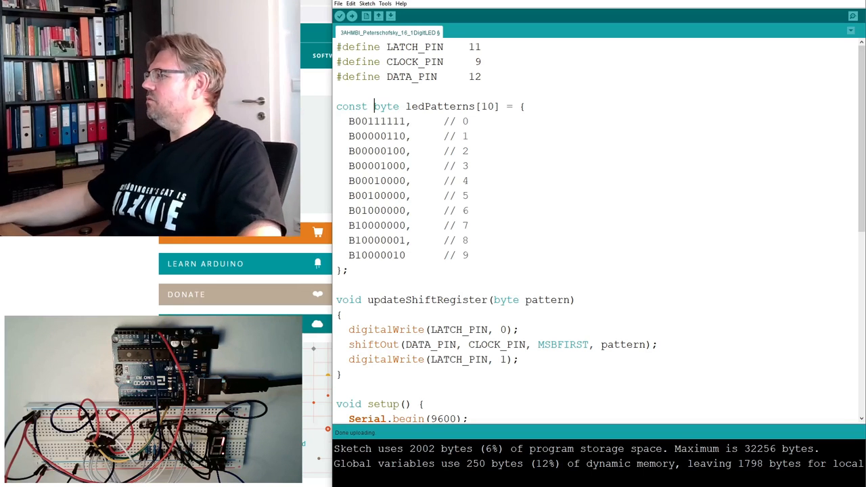
pyautogui.scroll(-3)
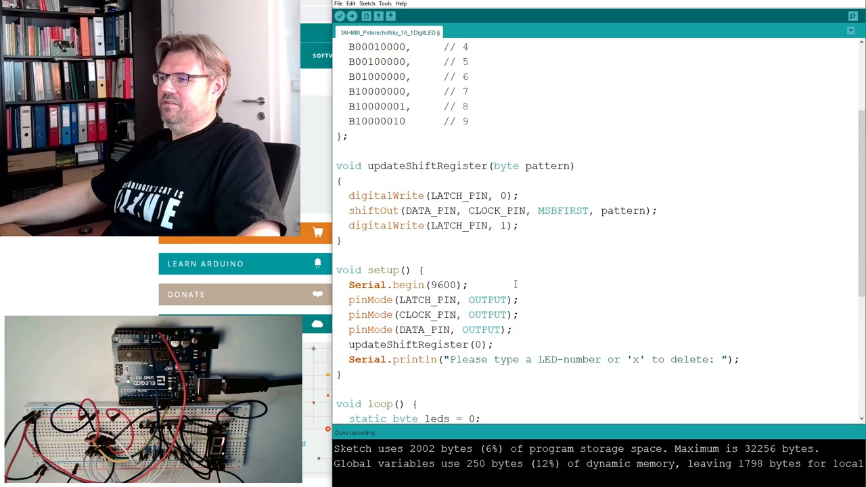